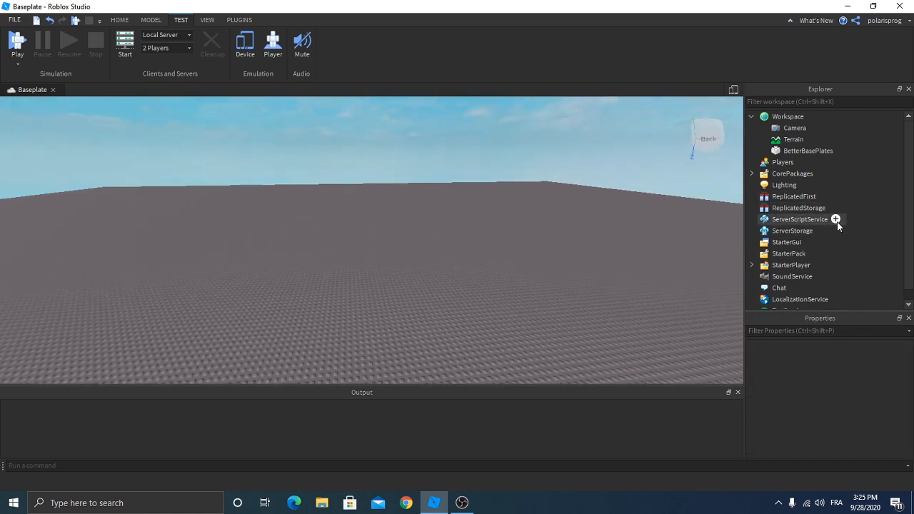
Step: Add a new Script to ServerScriptService and name it Main
{"action": "left_click", "coordinate": [837, 220]}
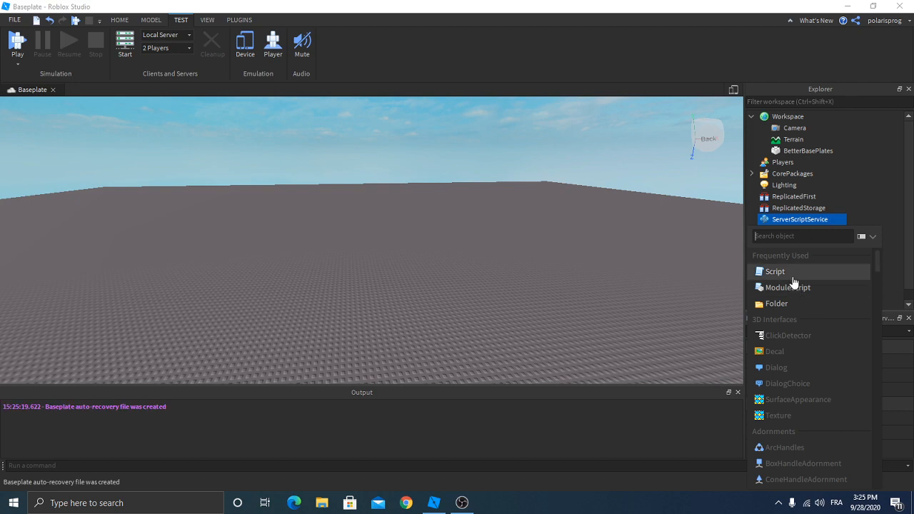
{"action": "left_click", "coordinate": [773, 272]}
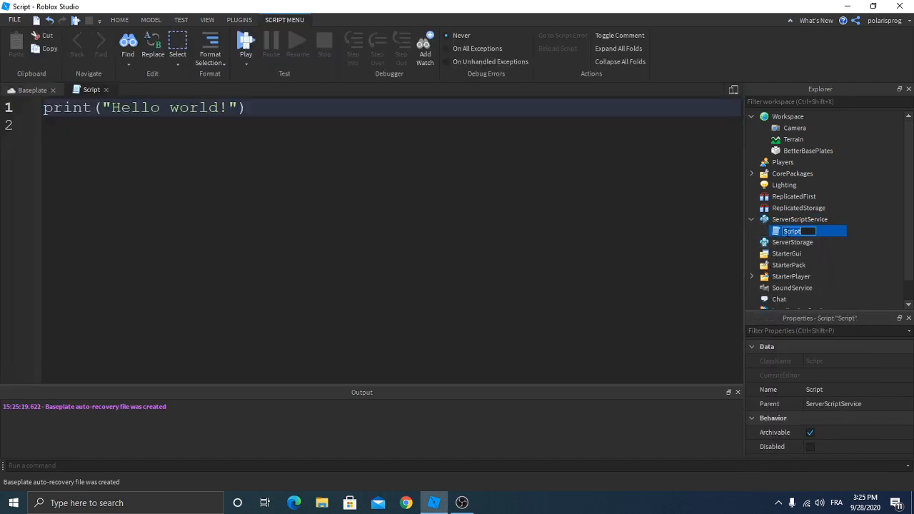
{"action": "type", "text": "Main"}
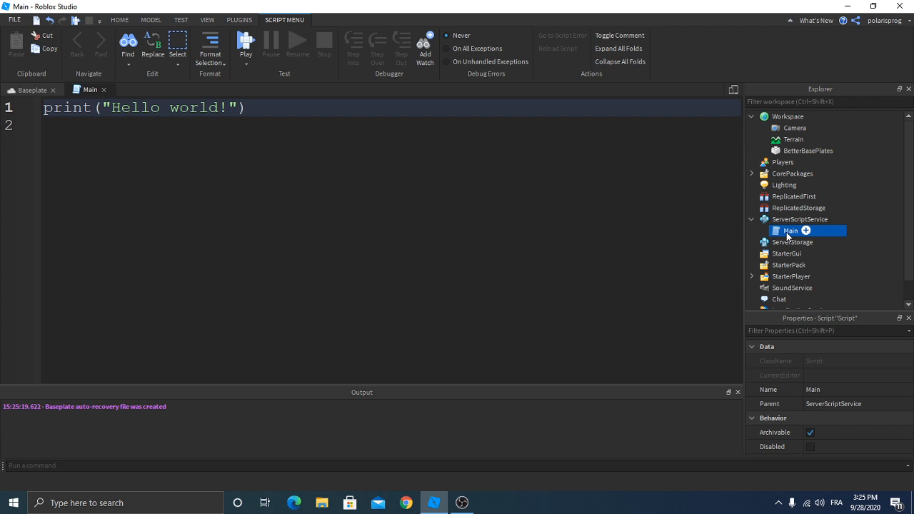
Step: Add a ModuleScript under Main and rename it Functions
{"action": "left_click", "coordinate": [825, 230]}
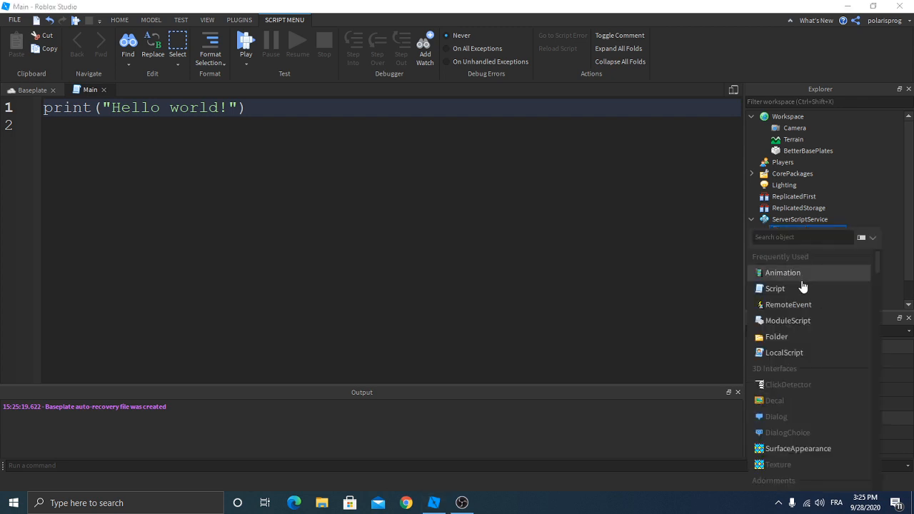
{"action": "left_click", "coordinate": [788, 320]}
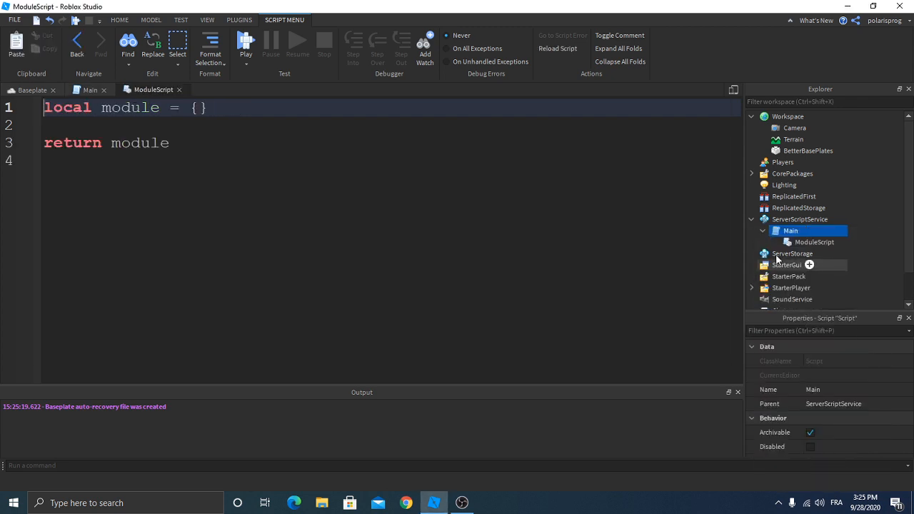
{"action": "left_click", "coordinate": [814, 242]}
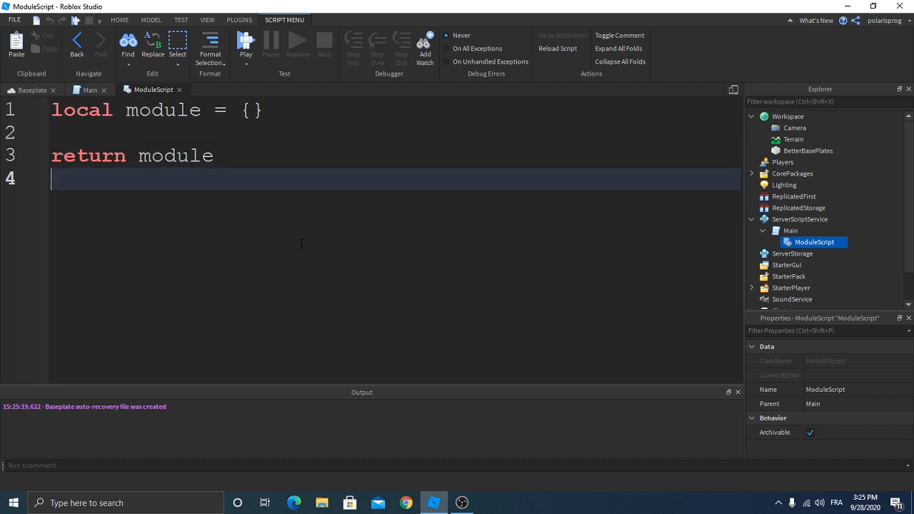
{"action": "double_click", "coordinate": [812, 241]}
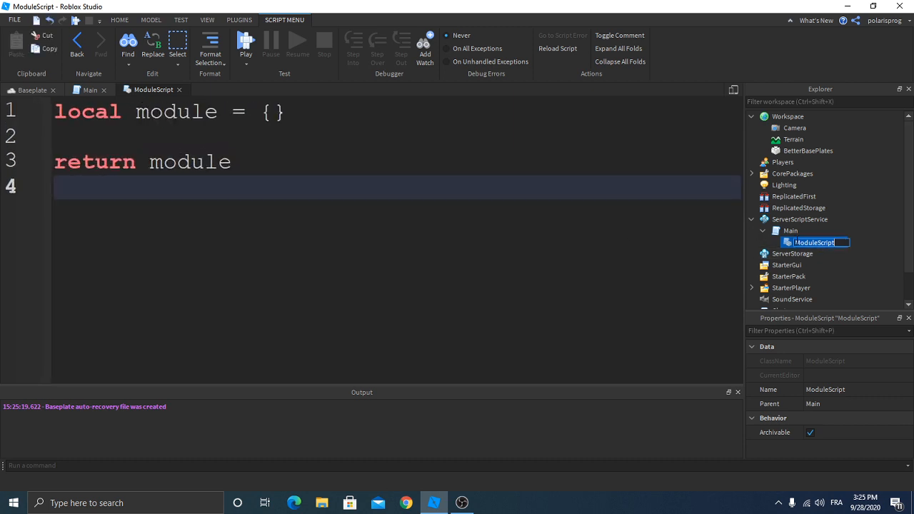
{"action": "type", "text": "Functions"}
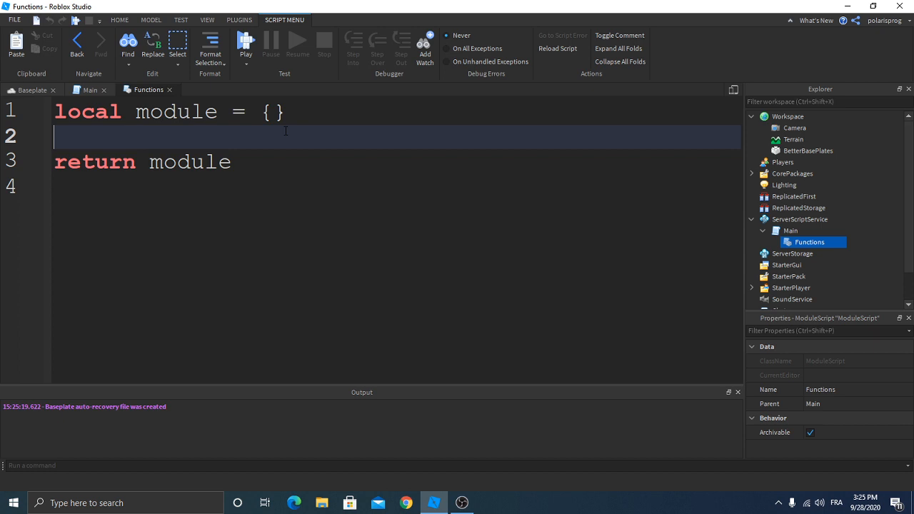
Step: Declare function module.ChooseImposter() in the Functions module
{"action": "type", "text": "function"}
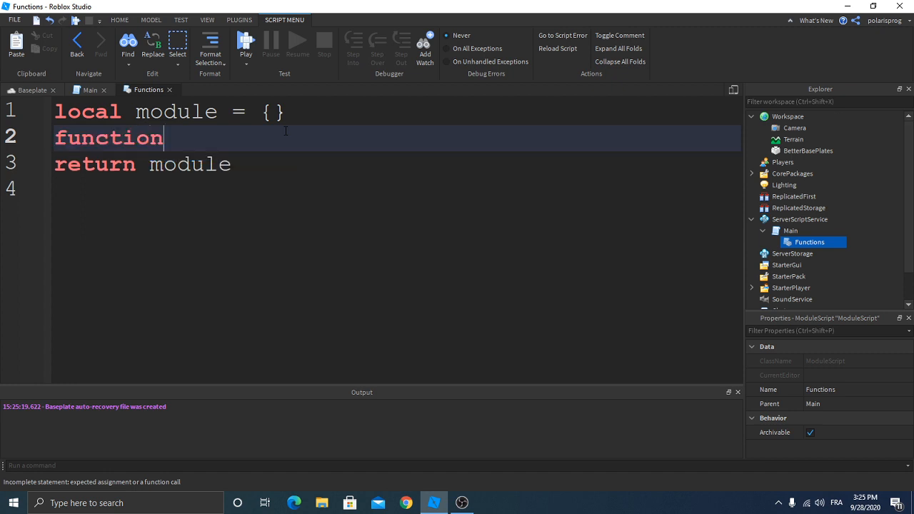
{"action": "type", "text": "module"}
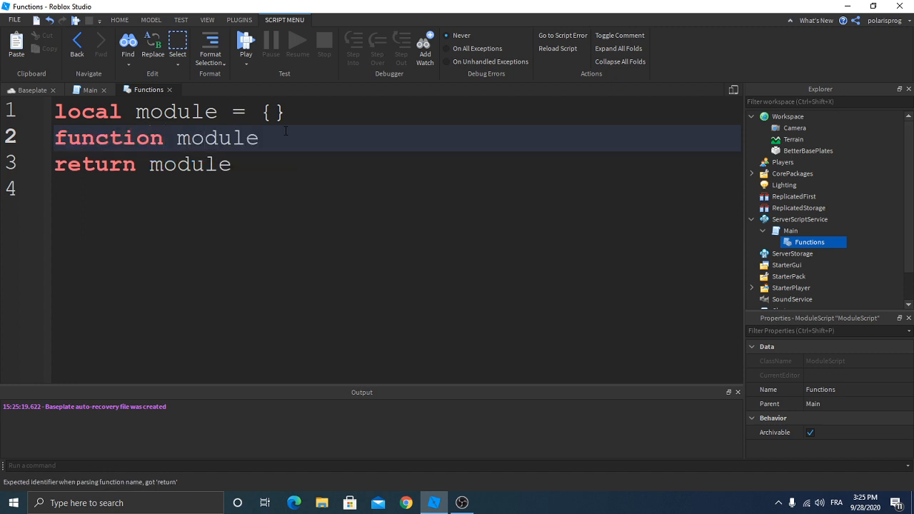
{"action": "type", "text": ".C"}
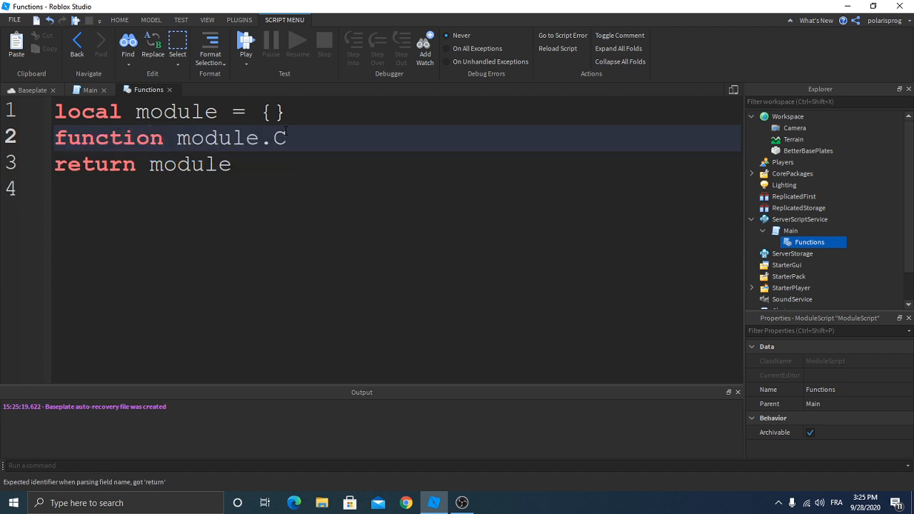
{"action": "type", "text": "hop"}
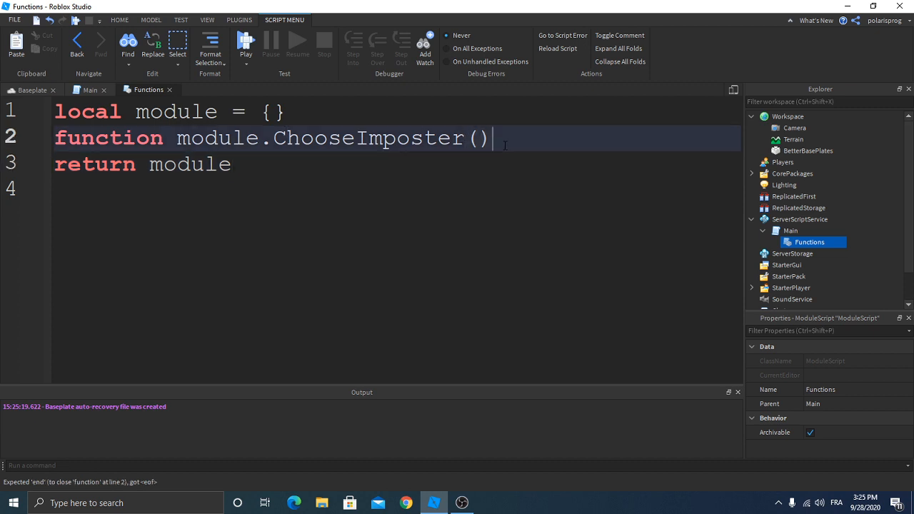
{"action": "key", "text": "Enter"}
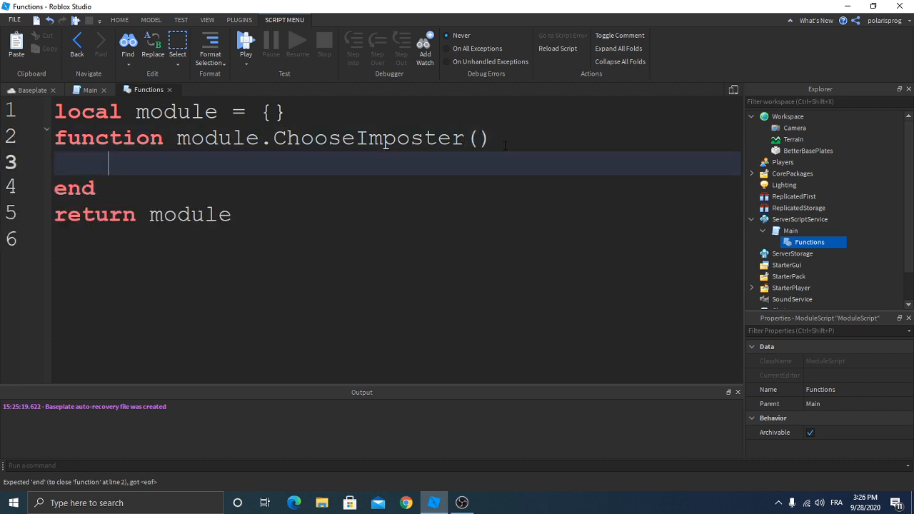
Step: Write local imposter = game.Players:GetPlayers()[math.random(1, #game...)] to pick a random player
{"action": "type", "text": "lco"}
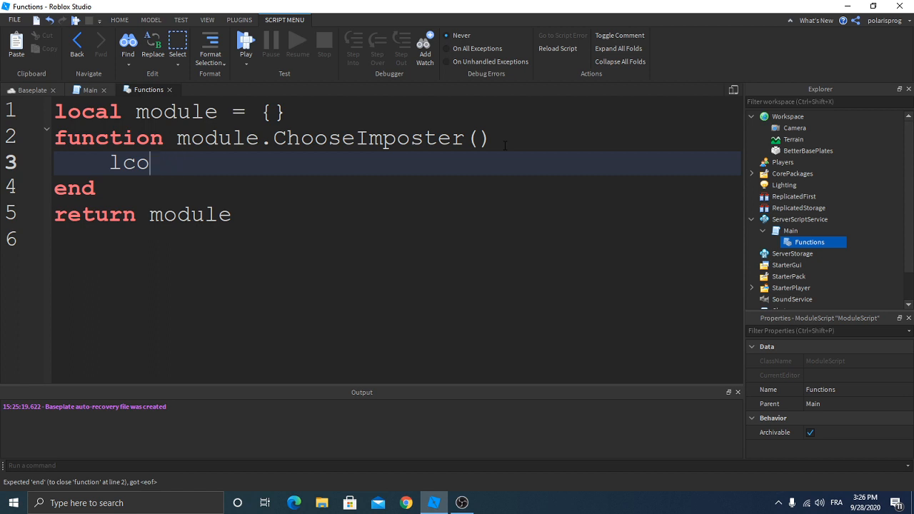
{"action": "key", "text": "BackSpace"}
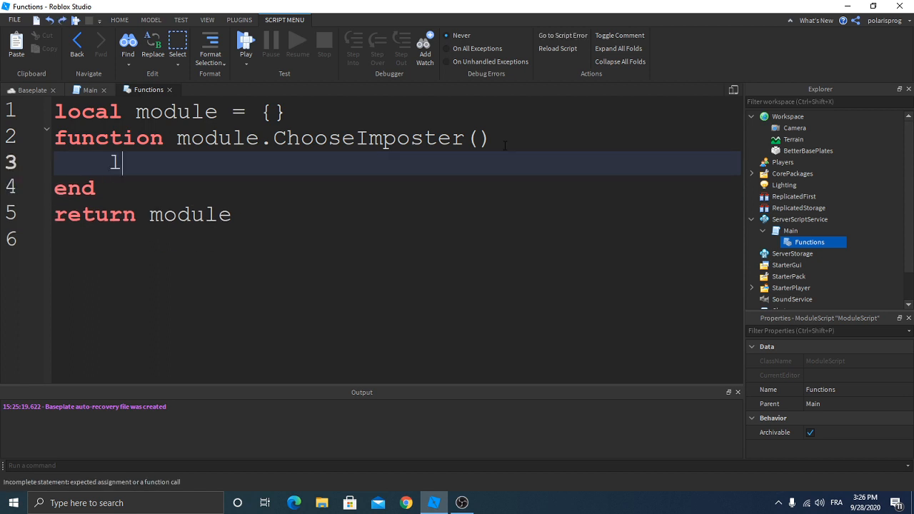
{"action": "type", "text": "ocal i"}
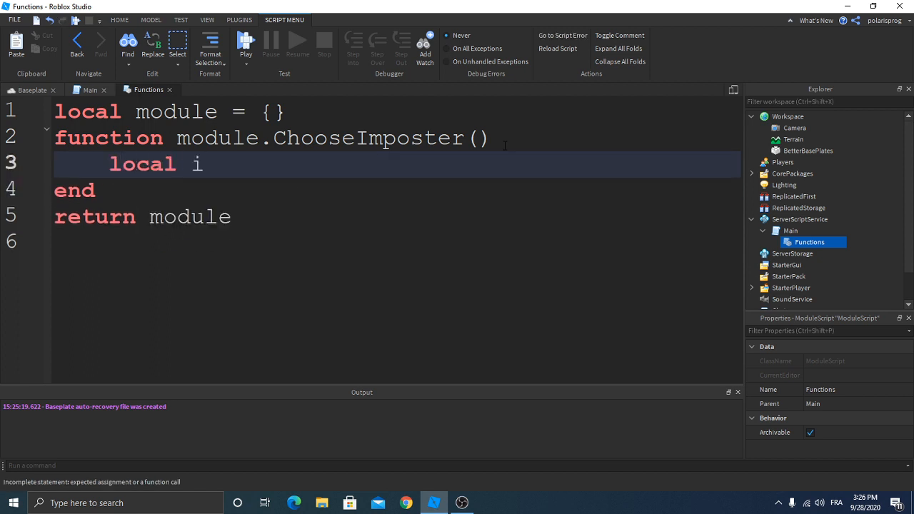
{"action": "type", "text": "mposter ="}
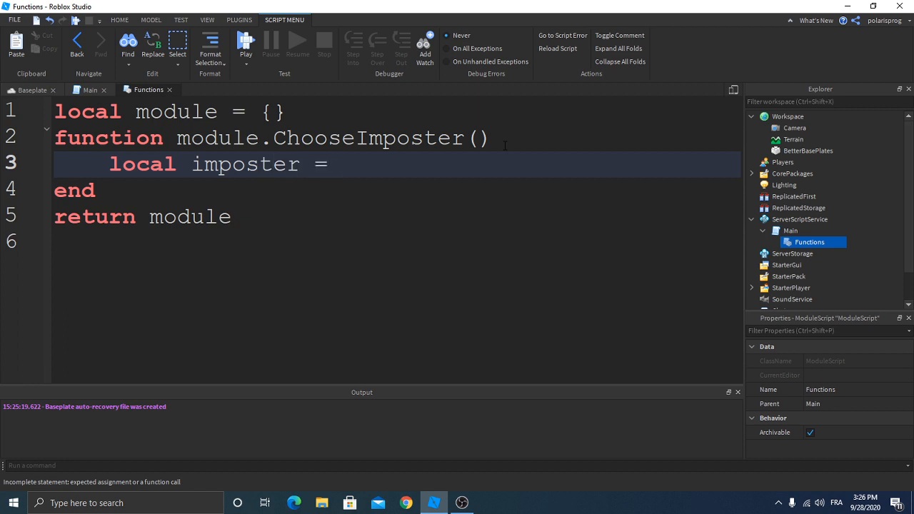
{"action": "type", "text": "game.P"}
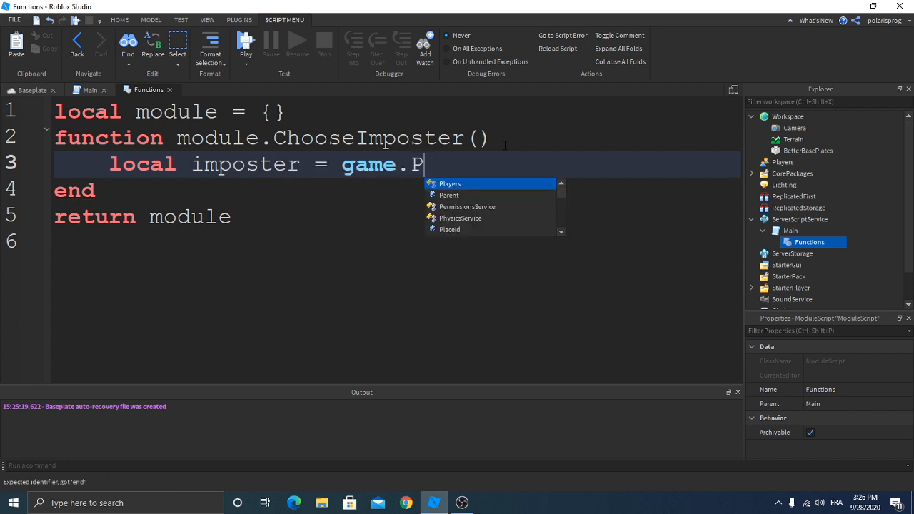
{"action": "type", "text": "layers:"}
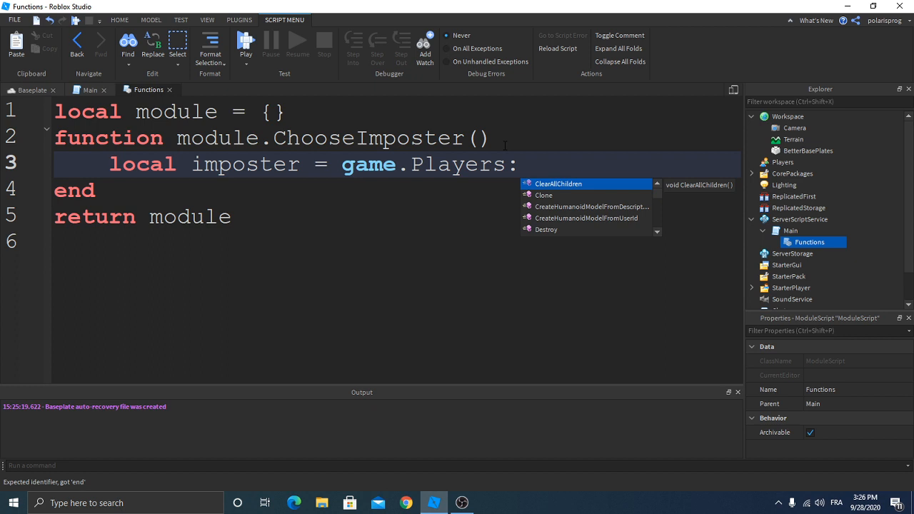
{"action": "type", "text": ":GetPlayers()"}
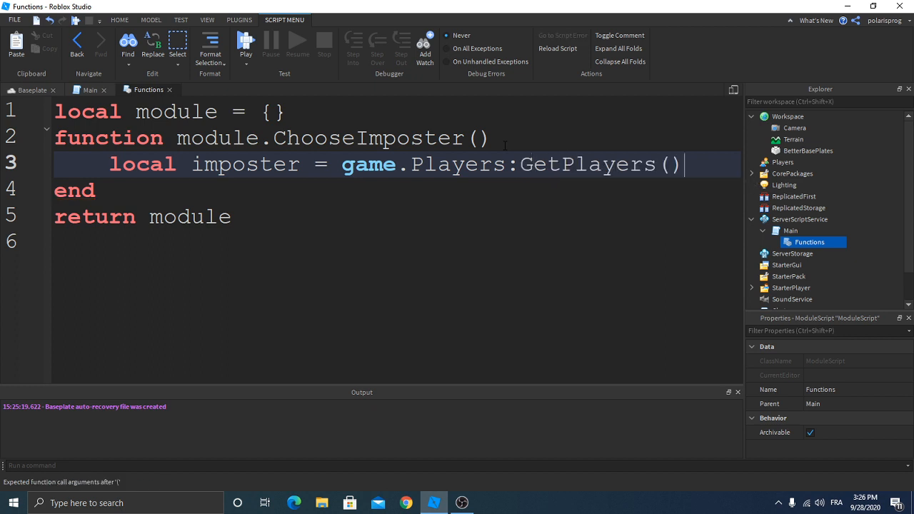
{"action": "type", "text": "[]"}
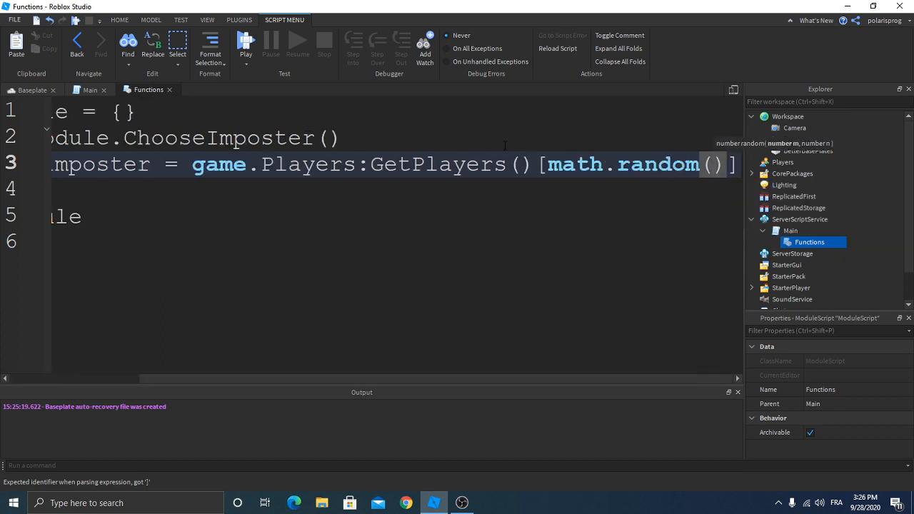
{"action": "type", "text": "1,"}
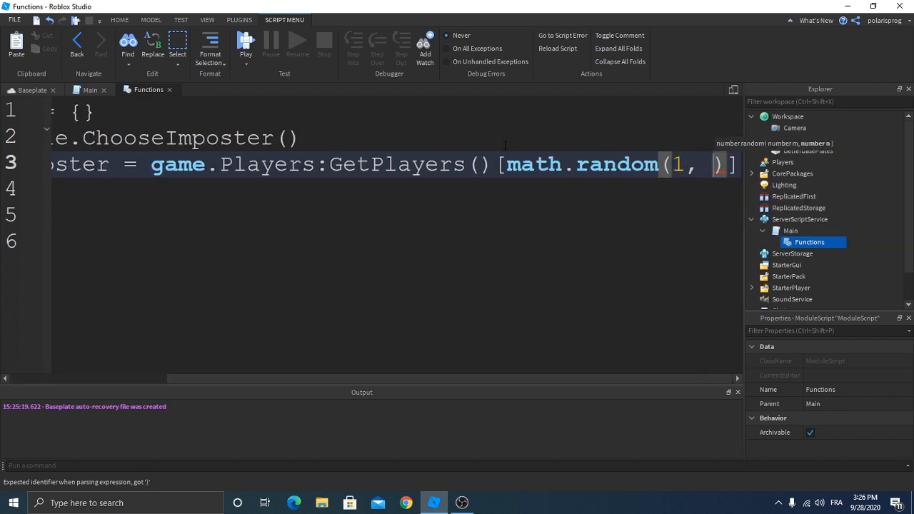
{"action": "type", "text": "#"}
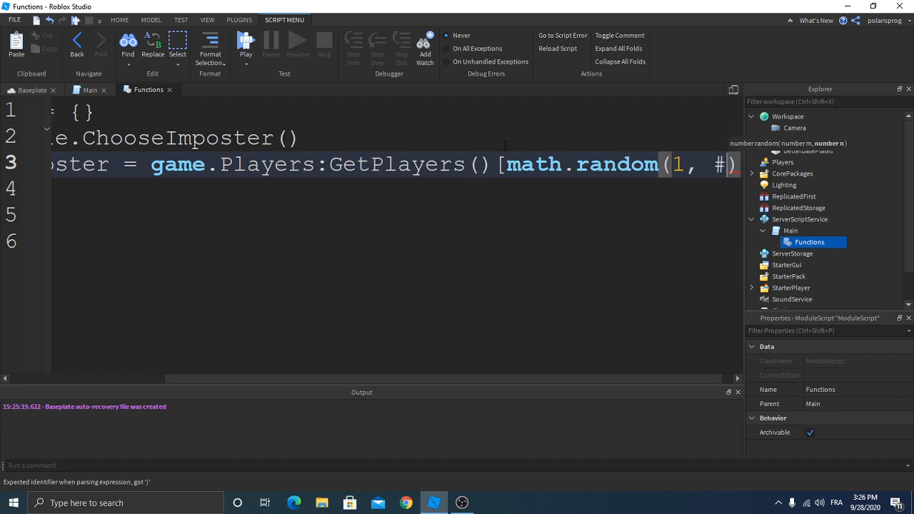
{"action": "type", "text": "game"}
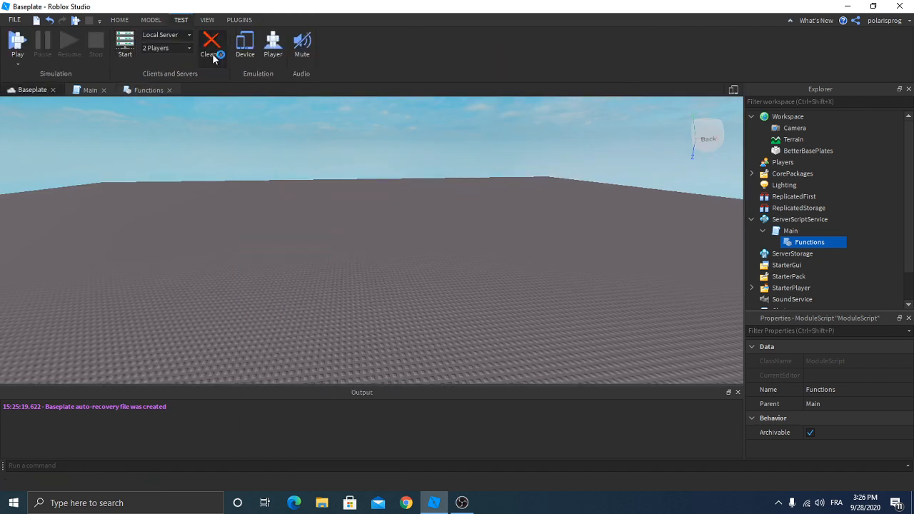
Step: Insert ClassicSword from the Toolbox, declining the starter pack, so it stays in ReplicatedStorage
{"action": "left_click", "coordinate": [211, 43]}
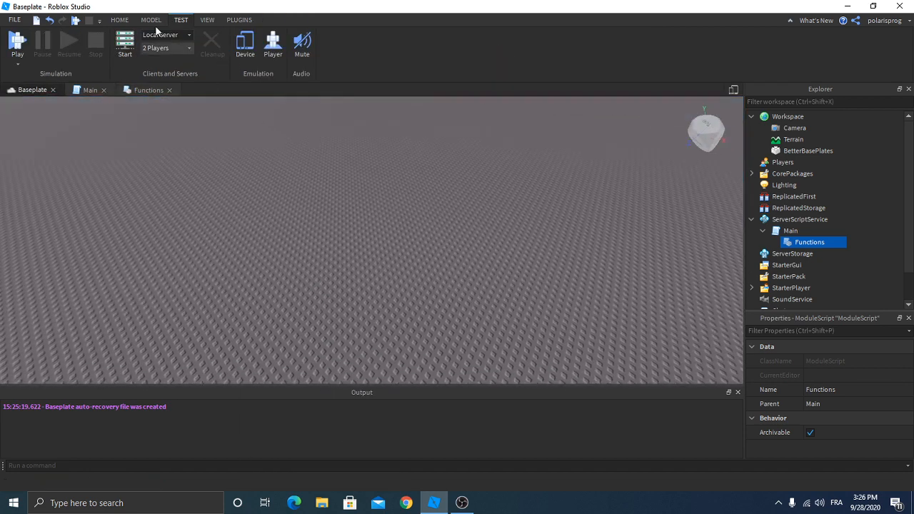
{"action": "left_click", "coordinate": [120, 20]}
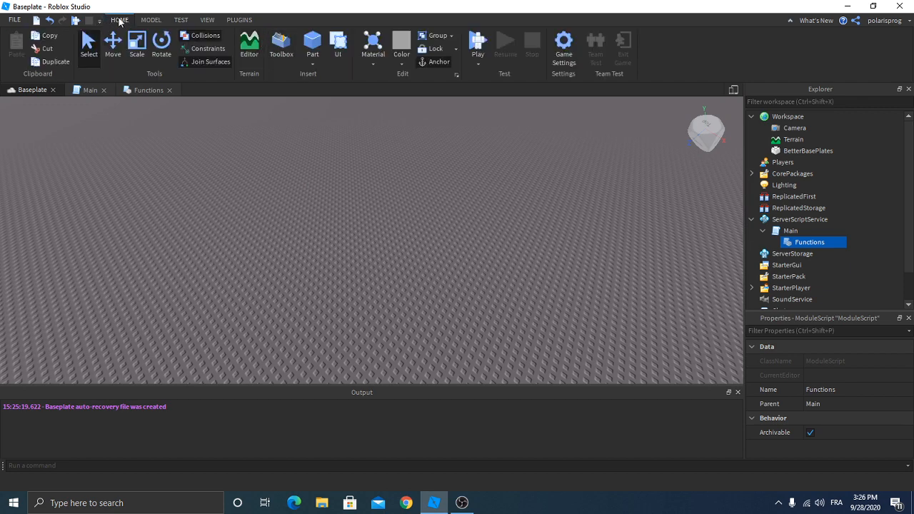
{"action": "left_click", "coordinate": [282, 43]}
{"action": "type", "text": "sword"}
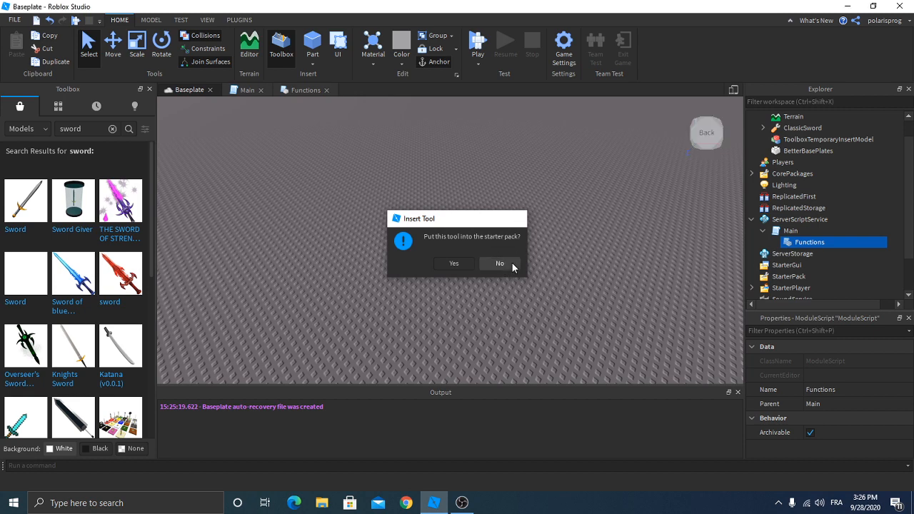
{"action": "left_click", "coordinate": [500, 263]}
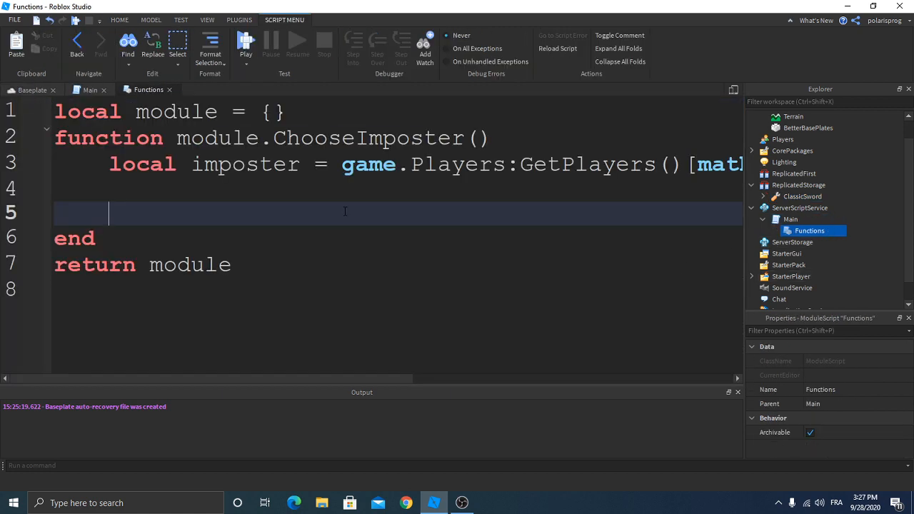
Step: Add local sword = game.ReplicatedStorage.ClassicSword inside ChooseImposter
{"action": "type", "text": "local"}
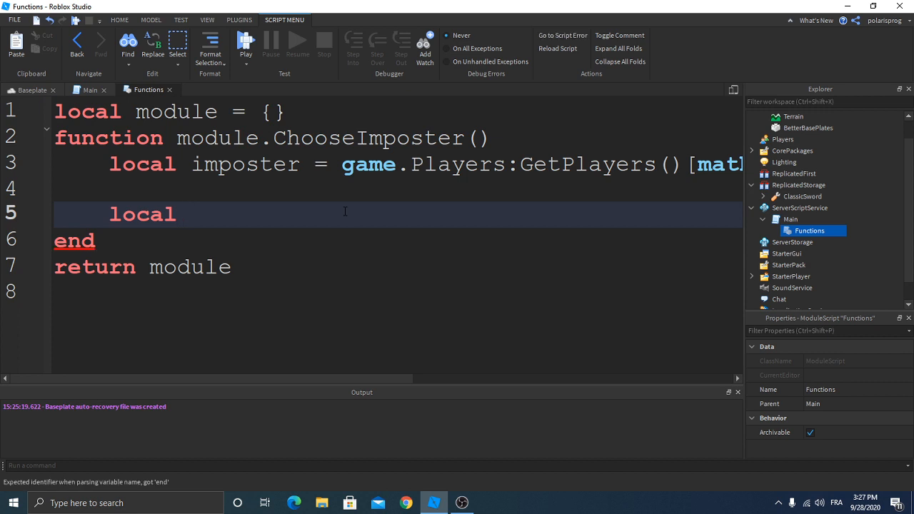
{"action": "type", "text": "sword ="}
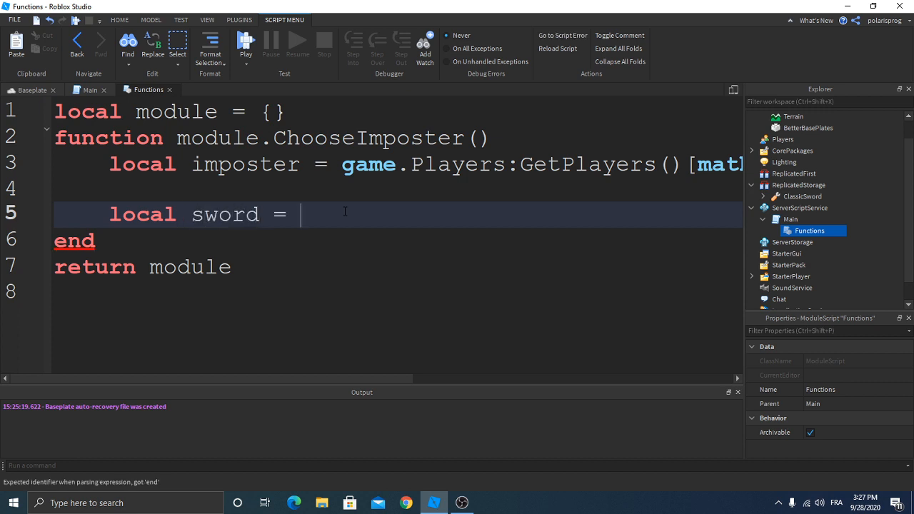
{"action": "type", "text": "game.R"}
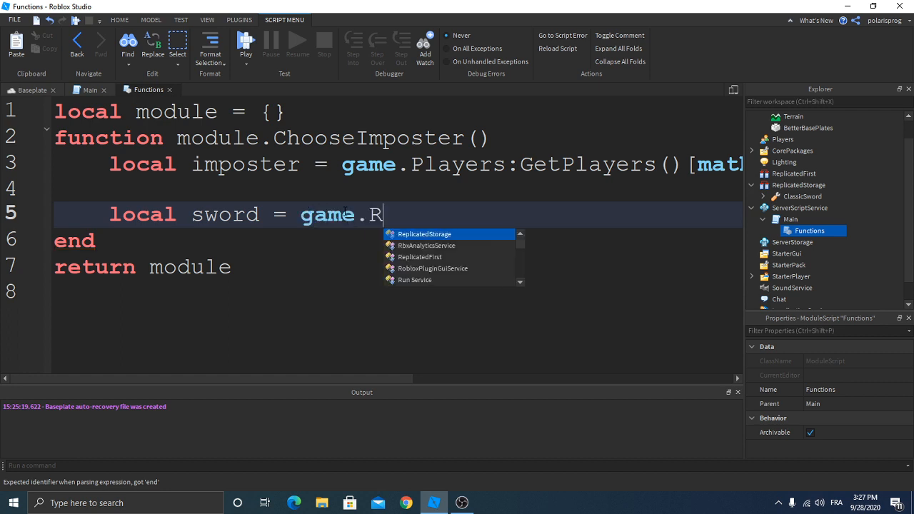
{"action": "type", "text": "eplicatedStorage."}
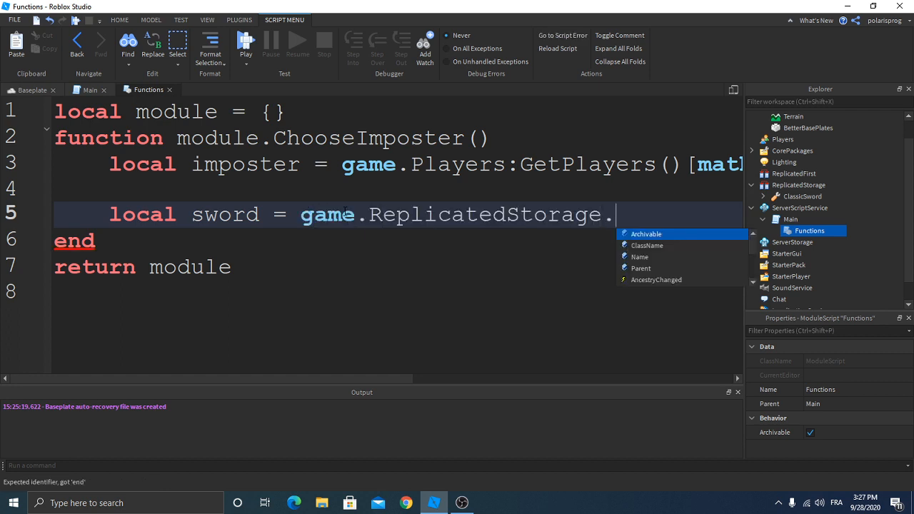
{"action": "type", "text": "ClassicSword"}
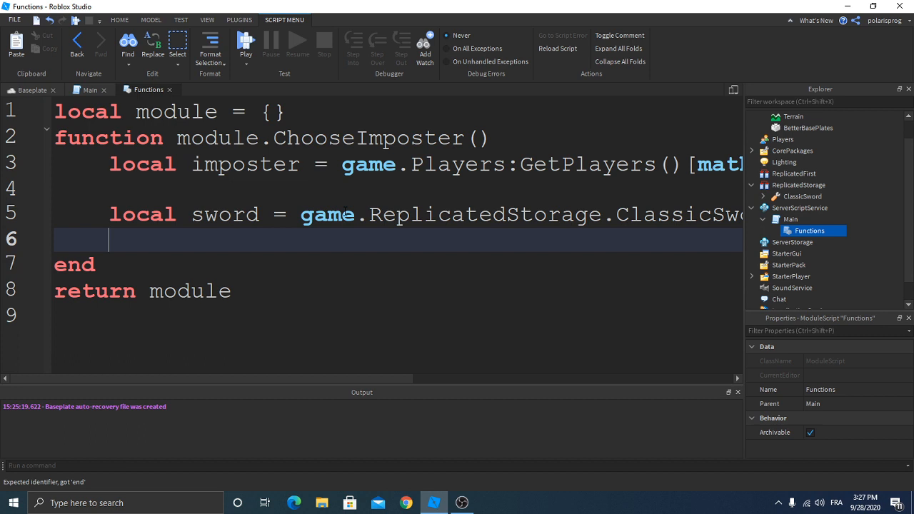
Step: Clone the sword into the imposter's Backpack with sword:Clone().Parent = imposter.Backpack
{"action": "type", "text": "sword:Clone("}
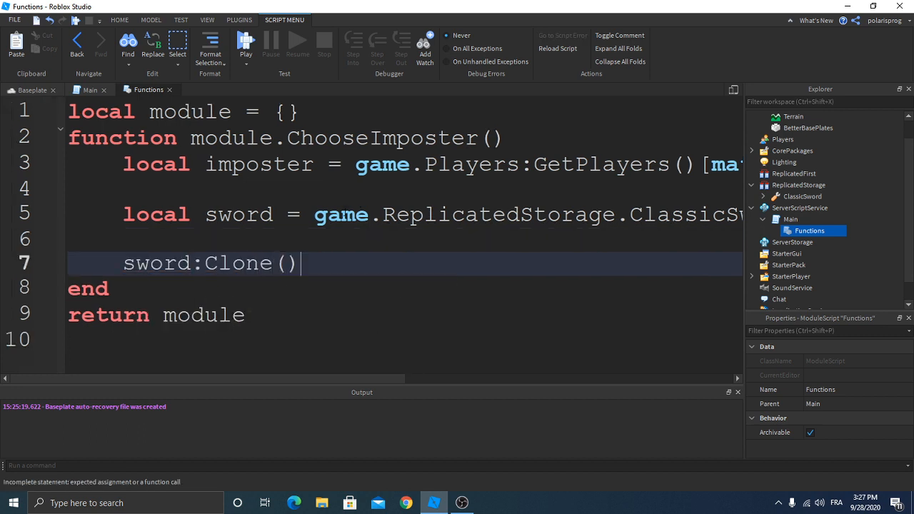
{"action": "type", "text": ".Parent ="}
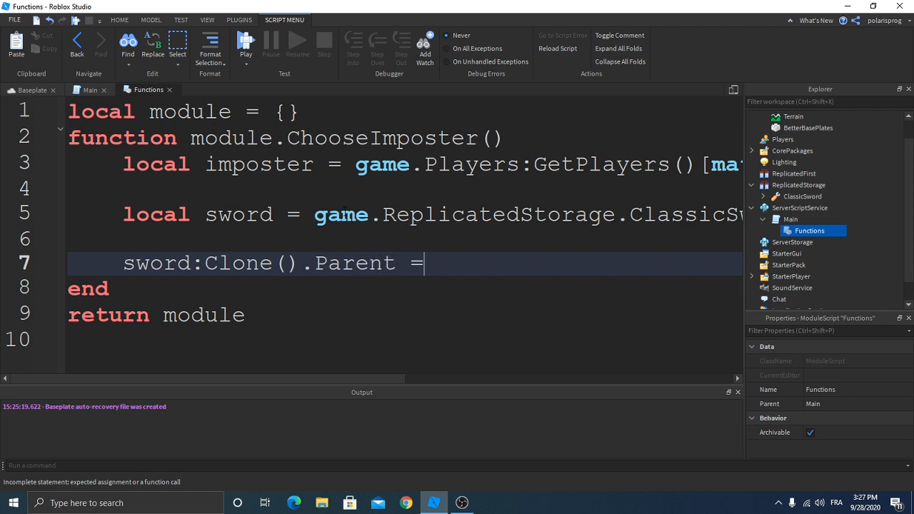
{"action": "type", "text": "imposter"}
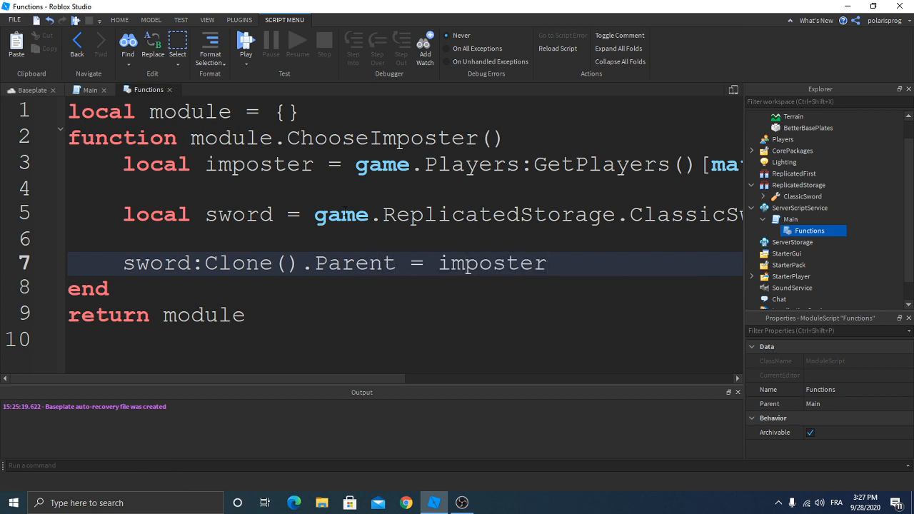
{"action": "type", "text": ".Backpack"}
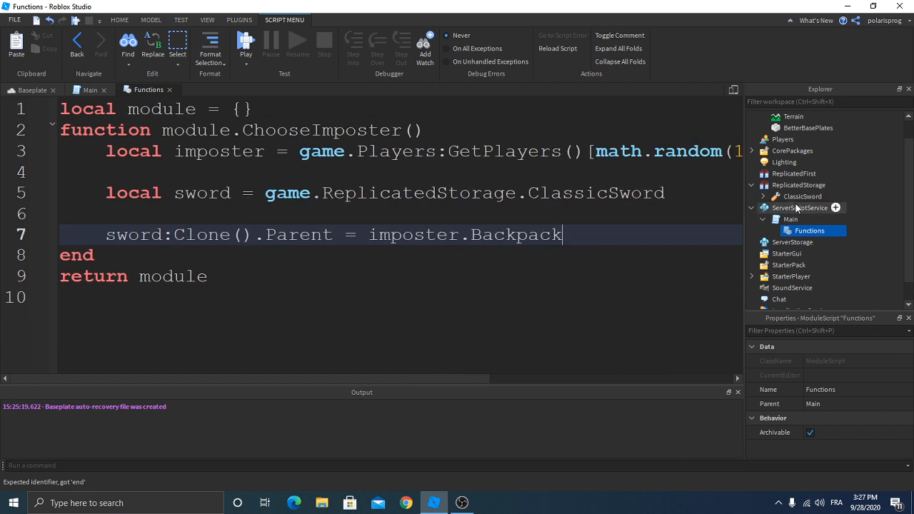
Step: In Main, load the module with local module = require(script:WaitForChild('Functions'))
{"action": "left_click", "coordinate": [88, 89]}
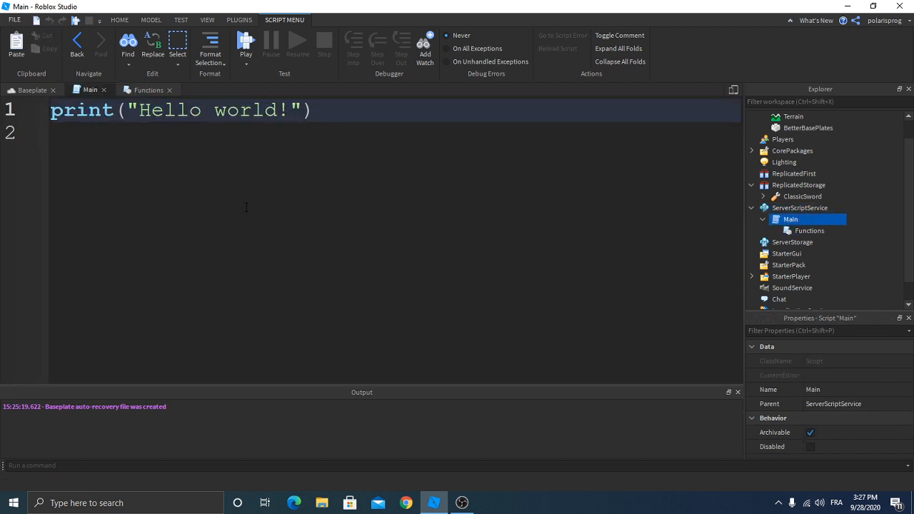
{"action": "type", "text": "local"}
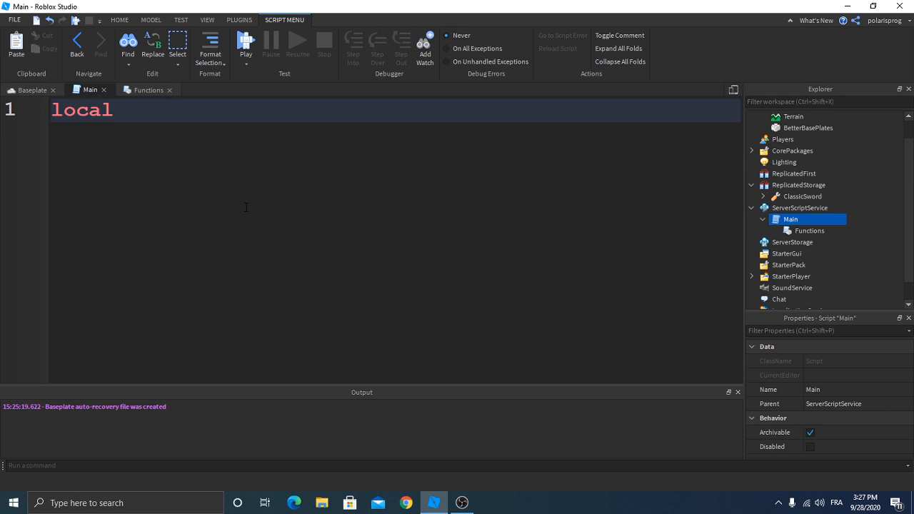
{"action": "type", "text": "module"}
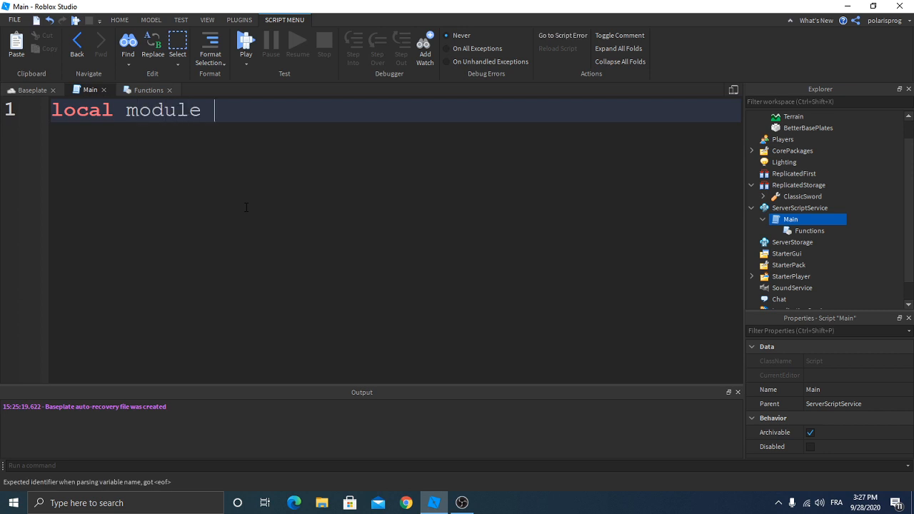
{"action": "type", "text": "= require()"}
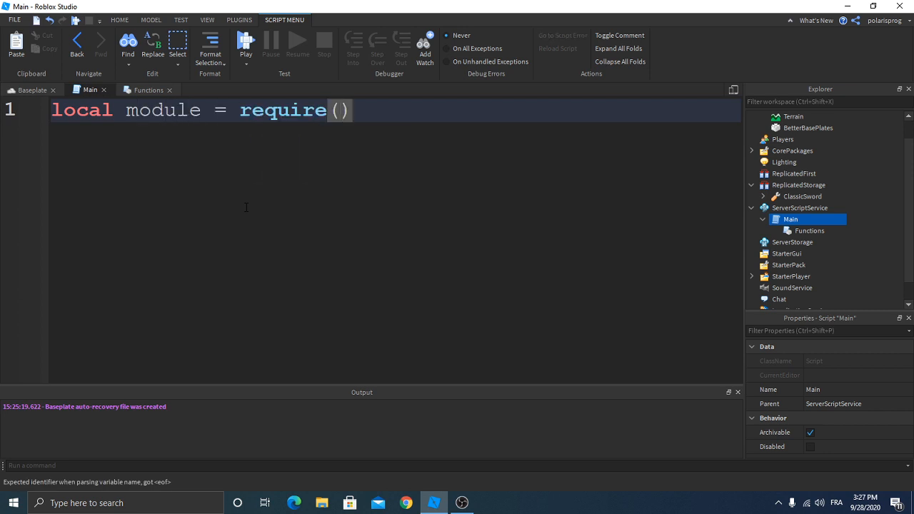
{"action": "type", "text": "script:WaitForChild()"}
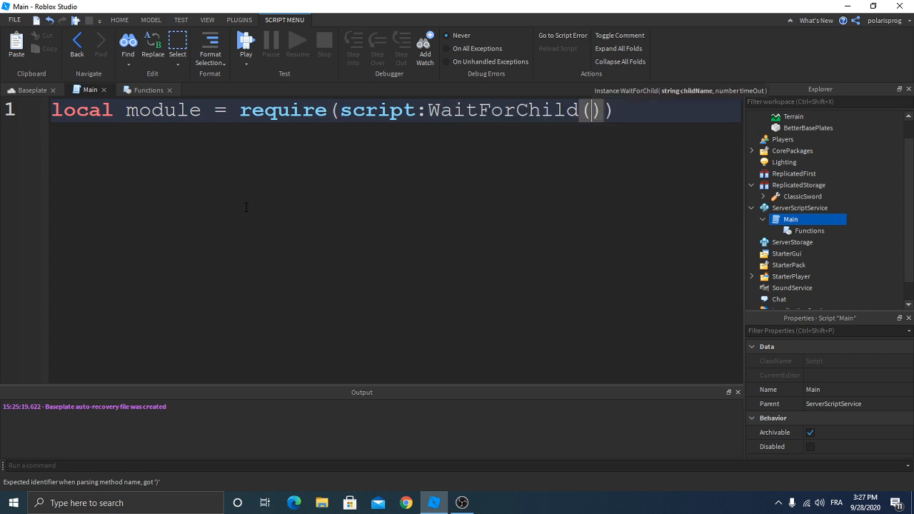
{"action": "type", "text": "'Functions'"}
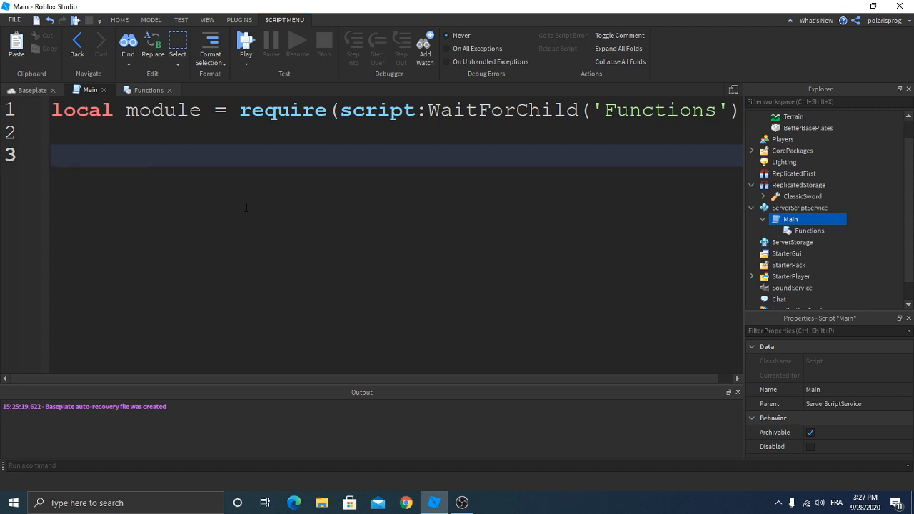
Step: Define a startround function beginning with a wait(20)
{"action": "type", "text": "function"}
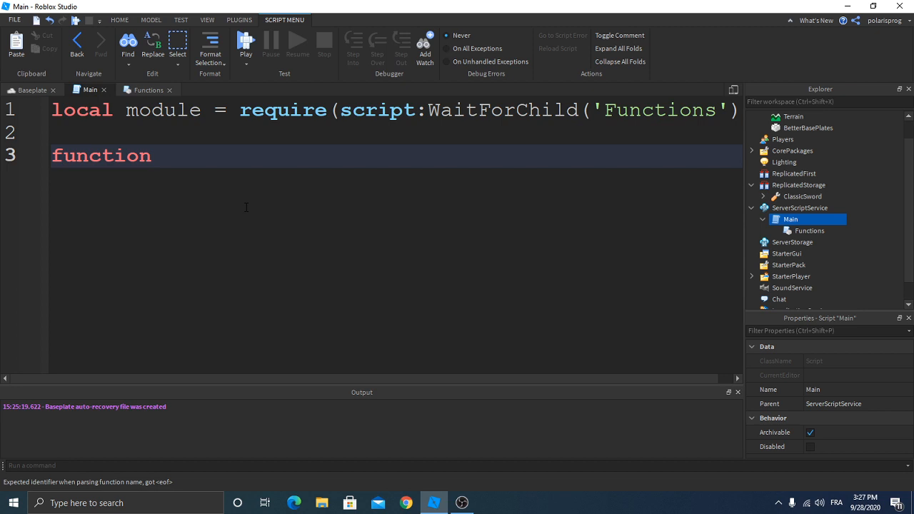
{"action": "type", "text": "s"}
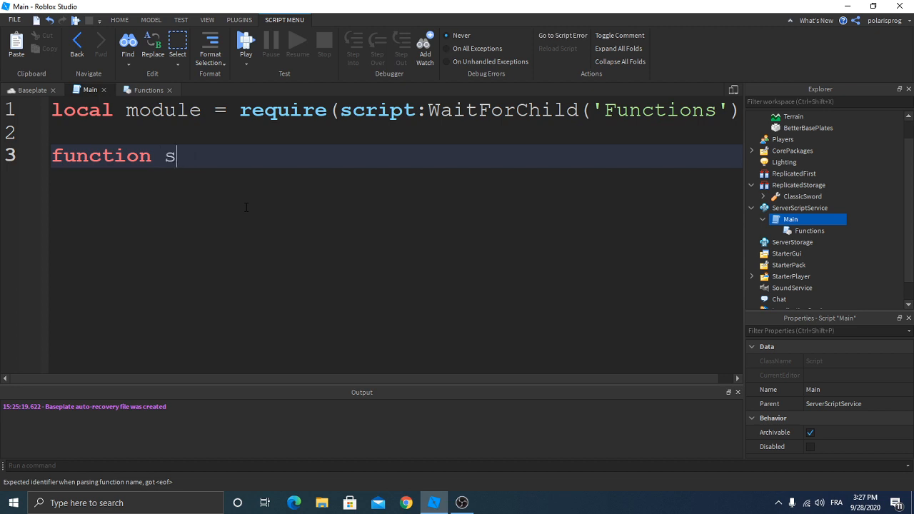
{"action": "type", "text": "tar"}
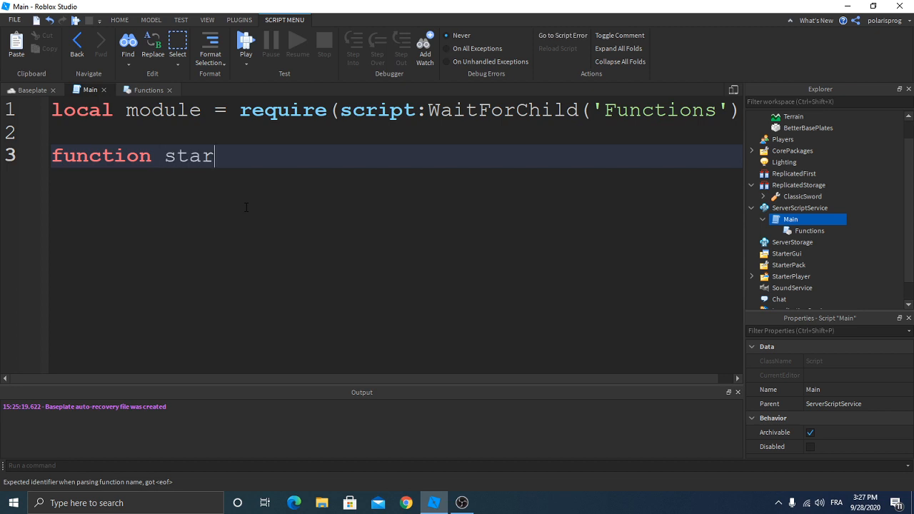
{"action": "type", "text": "tround("}
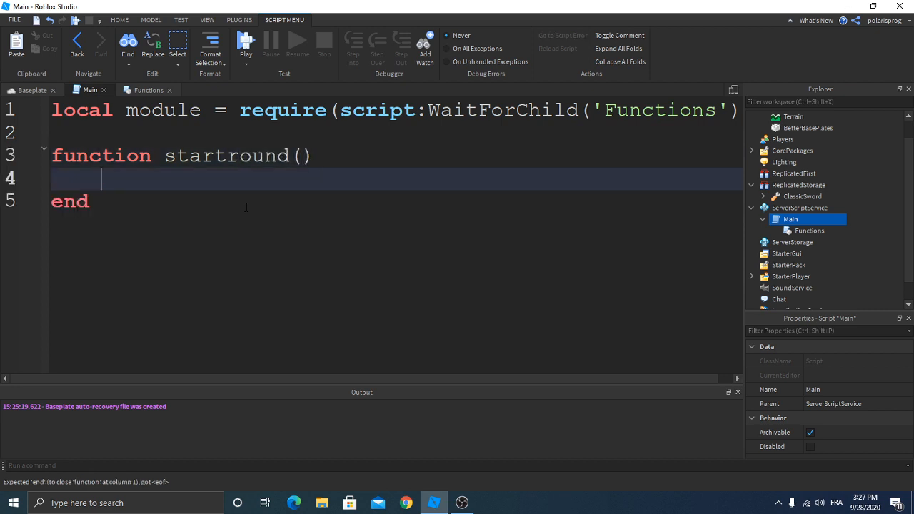
{"action": "type", "text": "l"}
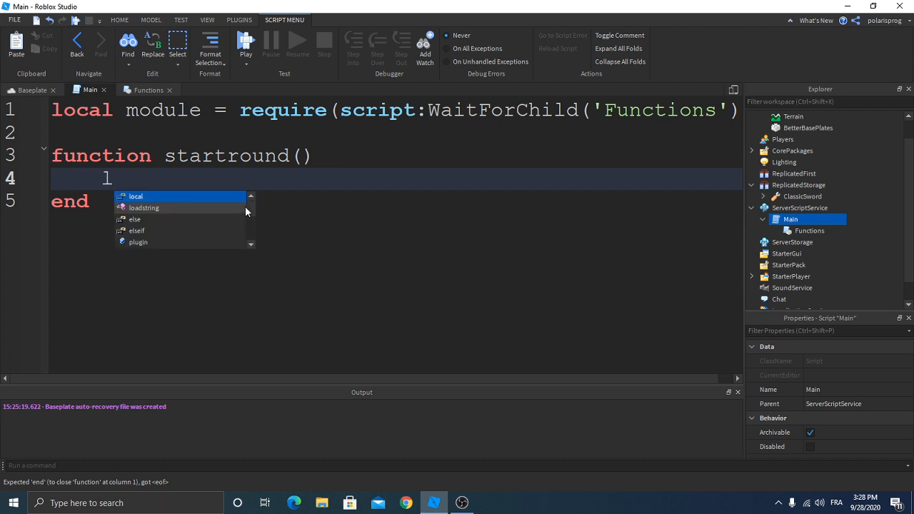
{"action": "type", "text": "module"}
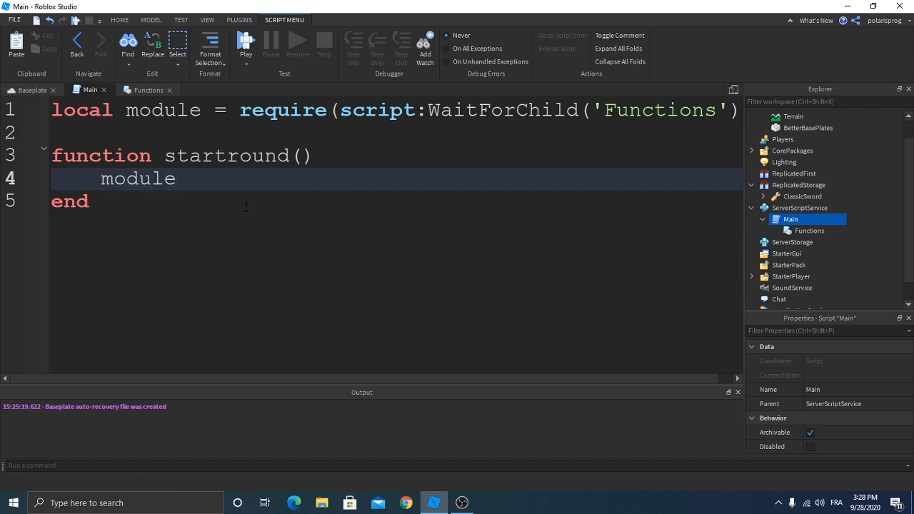
{"action": "type", "text": "wait()"}
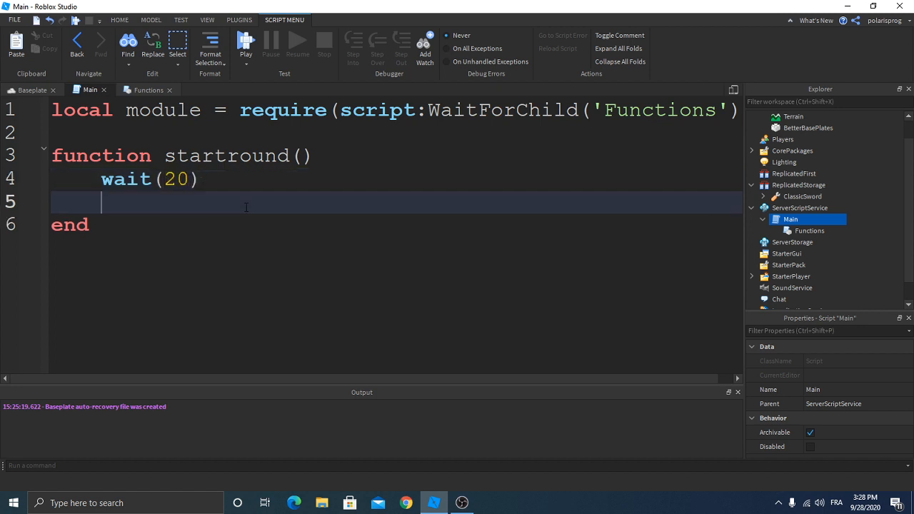
Step: Call module.Chooseimposter() then wait(5) inside startround
{"action": "type", "text": "module"}
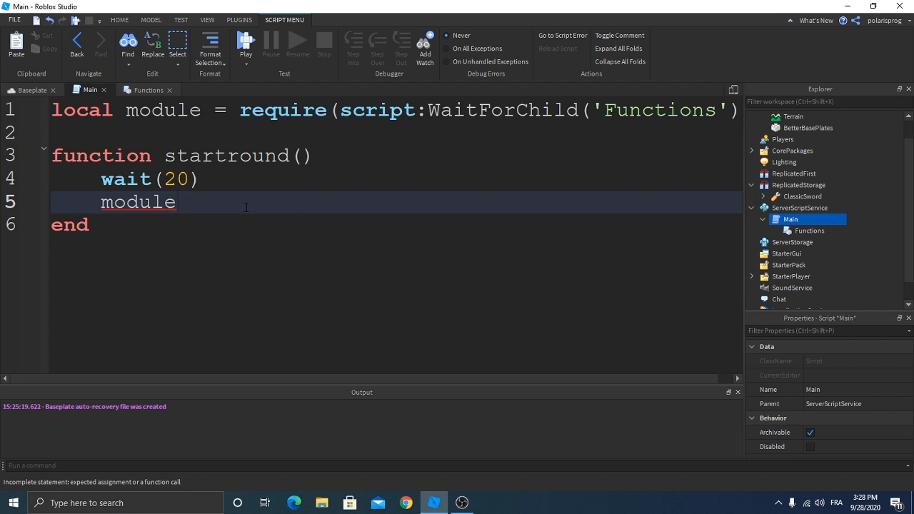
{"action": "type", "text": ".C"}
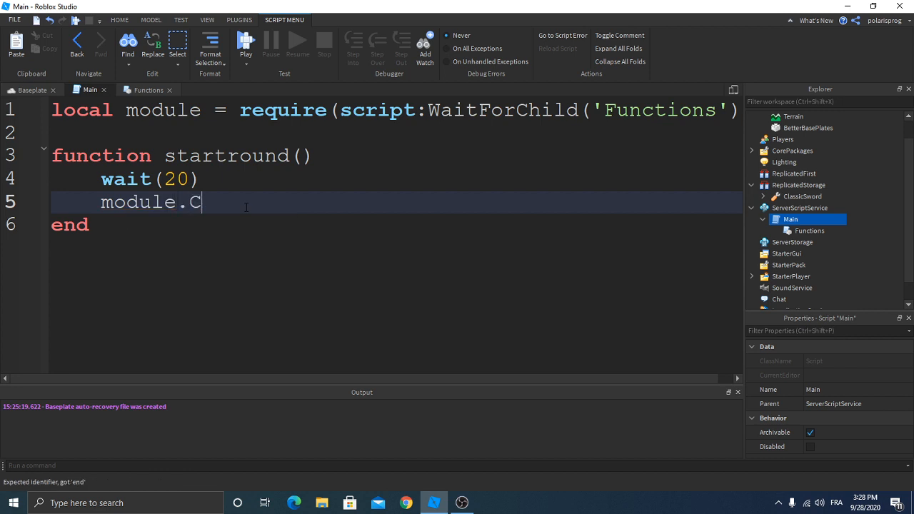
{"action": "type", "text": "hooseim"}
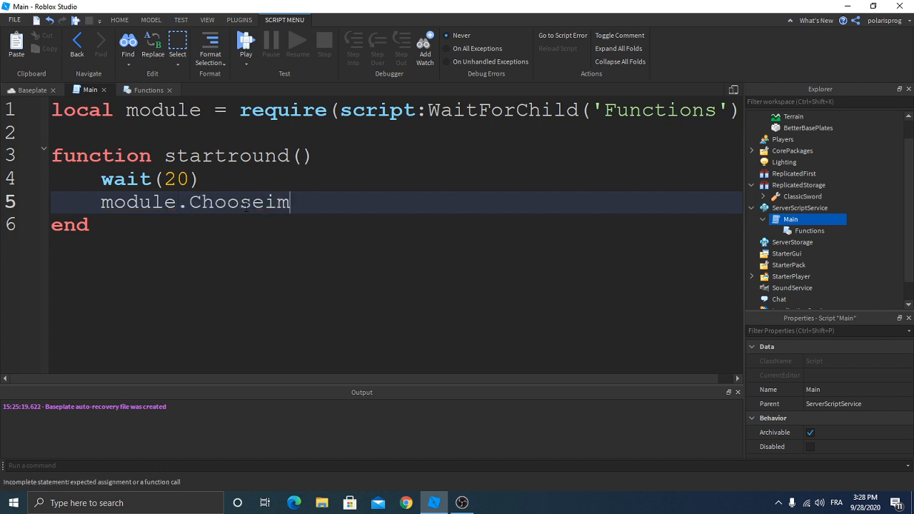
{"action": "type", "text": "poster()"}
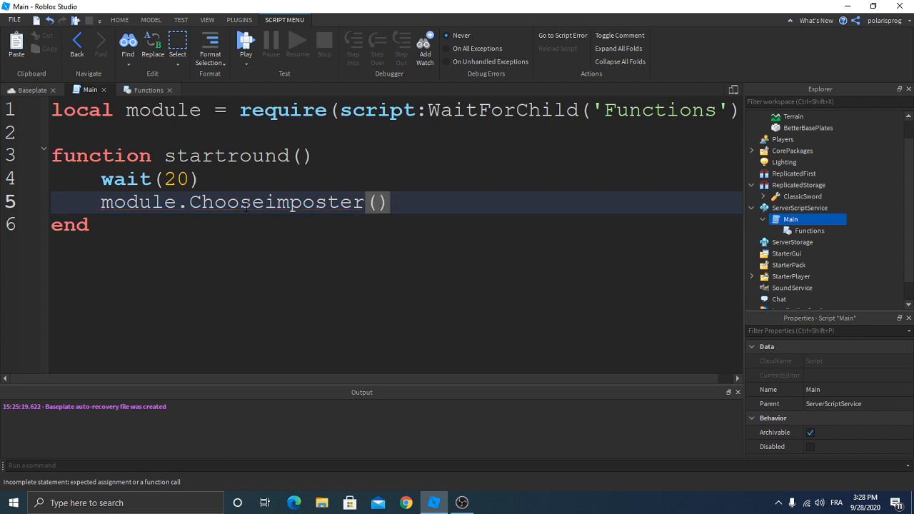
{"action": "type", "text": "wait()"}
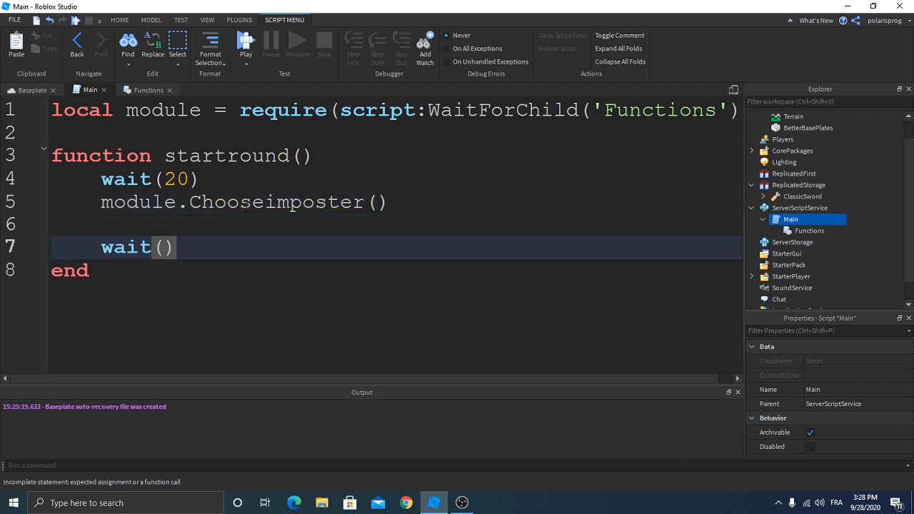
{"action": "type", "text": "5"}
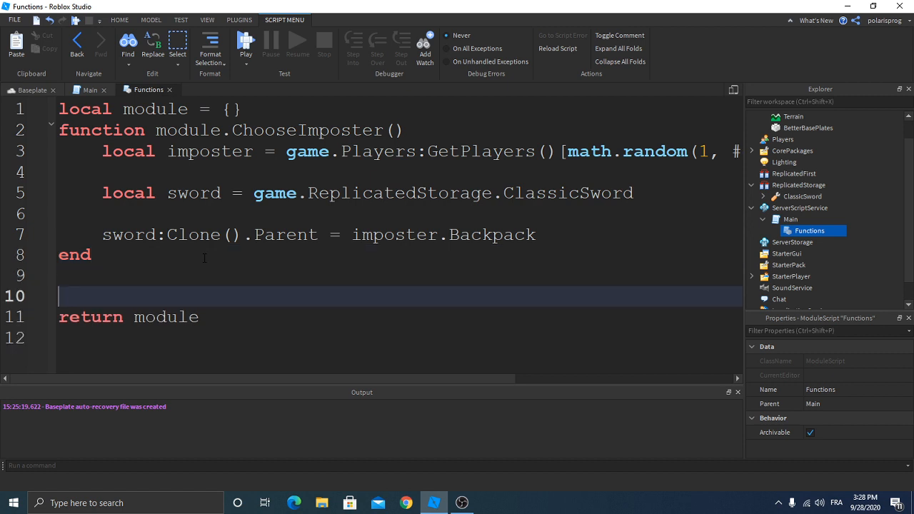
Step: Declare function module.TPplayers() looping for i, v in pairs(game.Players:GetPlayers())
{"action": "type", "text": "f"}
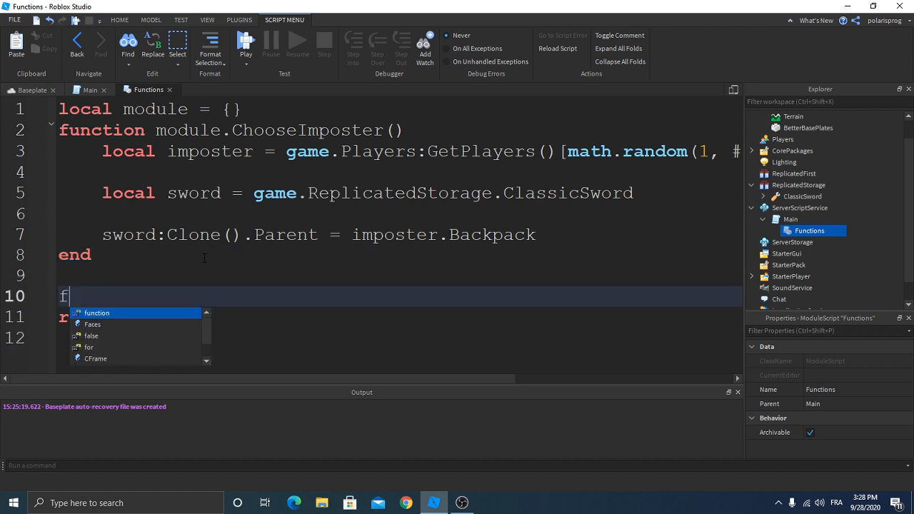
{"action": "type", "text": "unction module"}
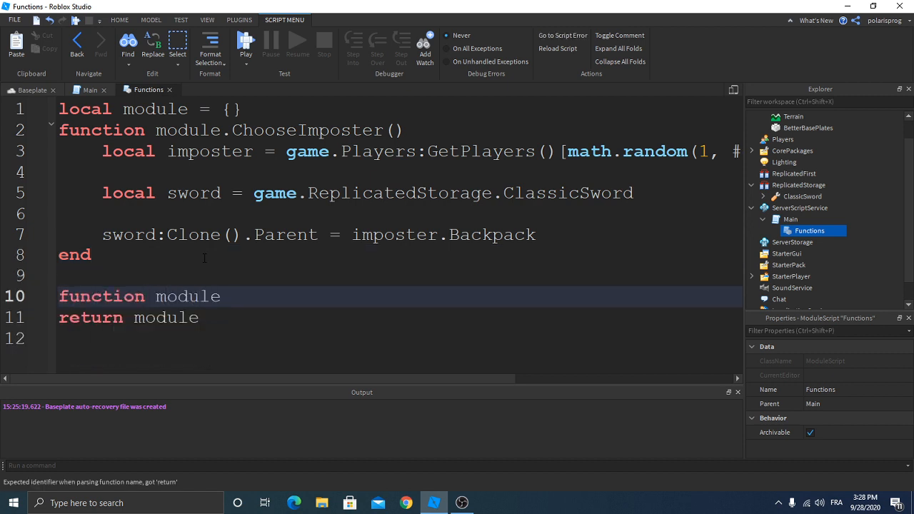
{"action": "type", "text": ".T"}
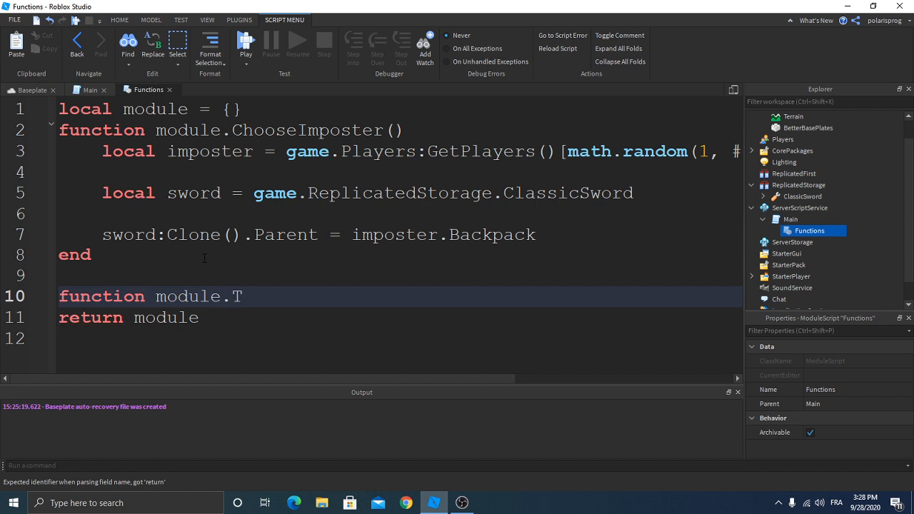
{"action": "type", "text": "Pplayer"}
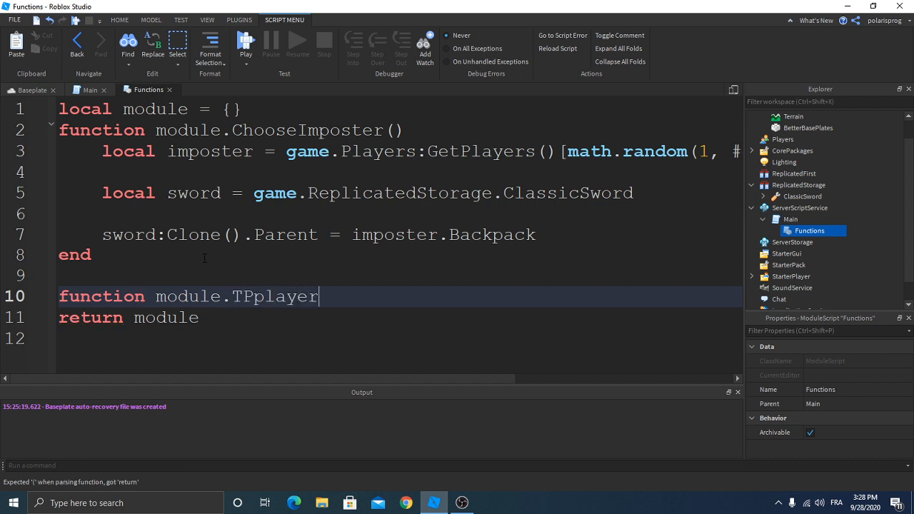
{"action": "type", "text": "s()"}
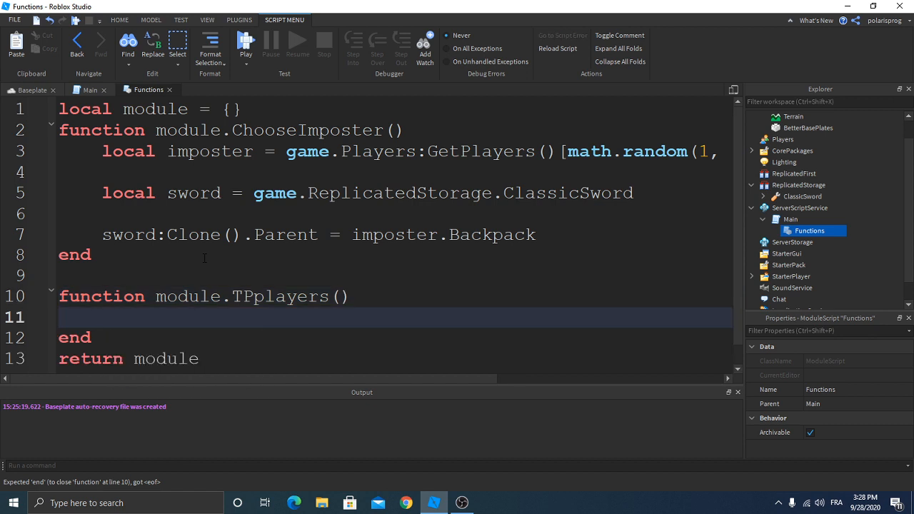
{"action": "type", "text": "for i, v in"}
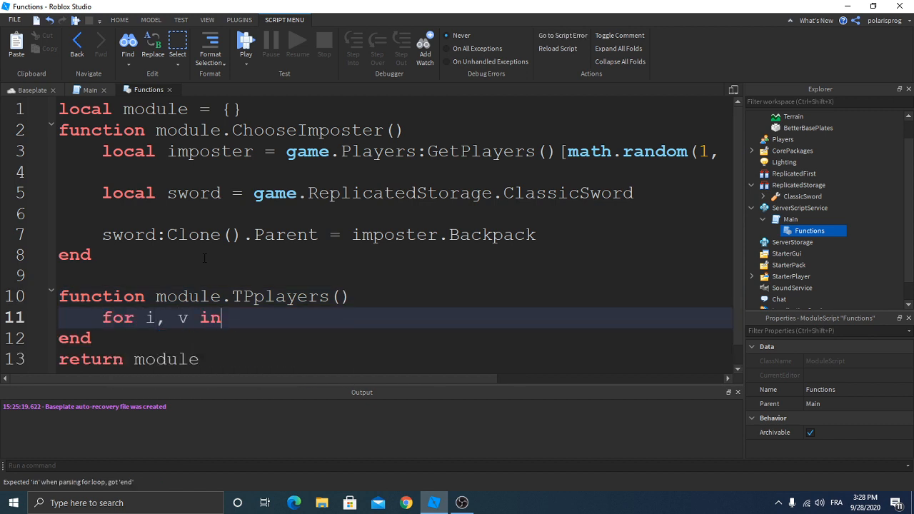
{"action": "type", "text": "pairs(game)"}
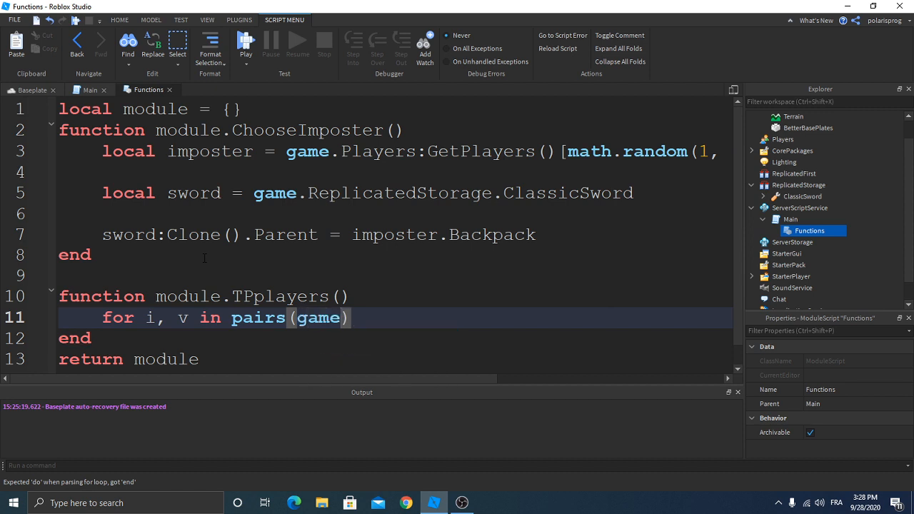
{"action": "type", "text": ".Players"}
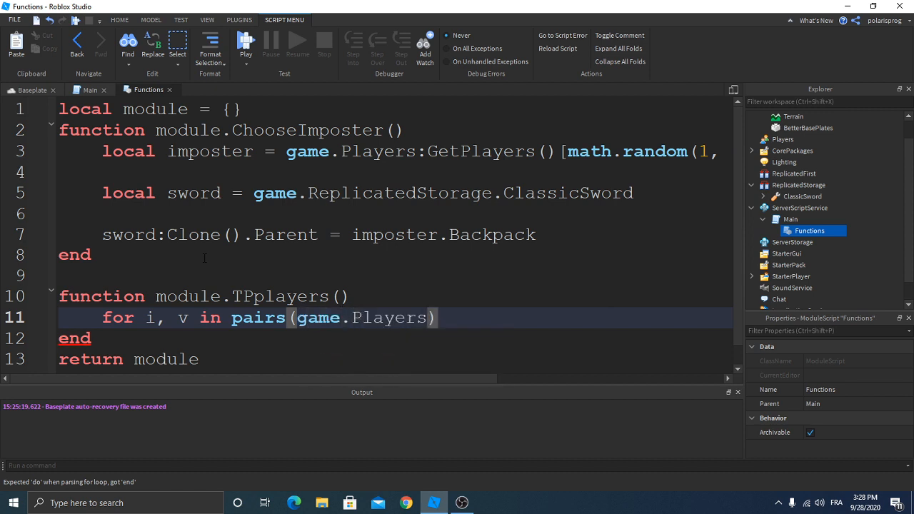
{"action": "type", "text": ":GetPlayers()"}
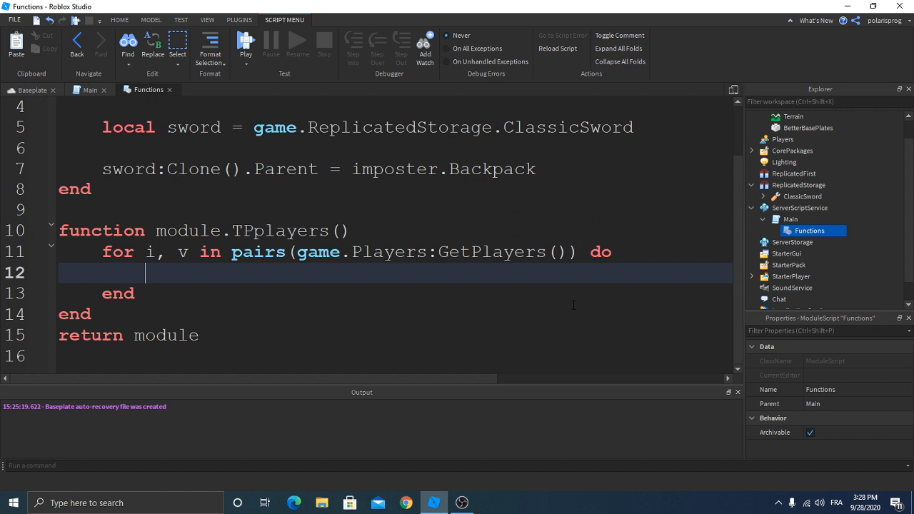
Step: Get each player's Character into a local and guard with if character then
{"action": "type", "text": "local character = v"}
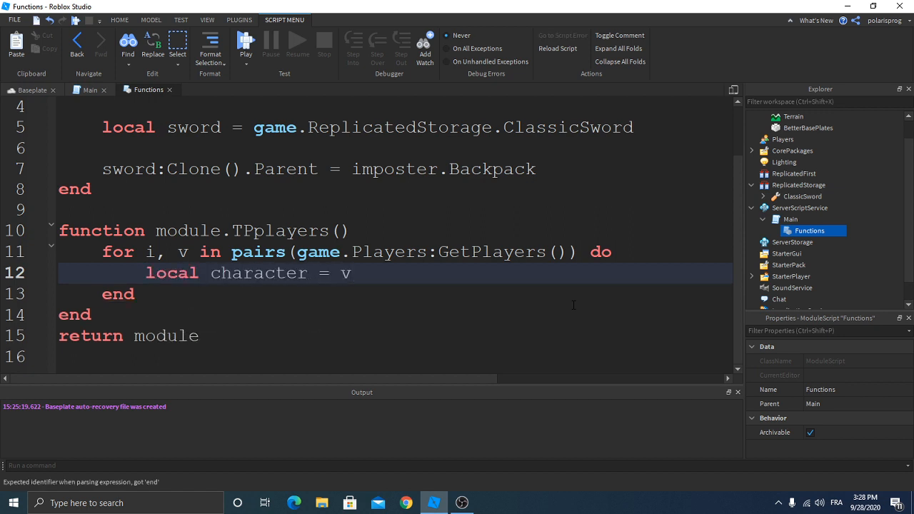
{"action": "type", "text": "."}
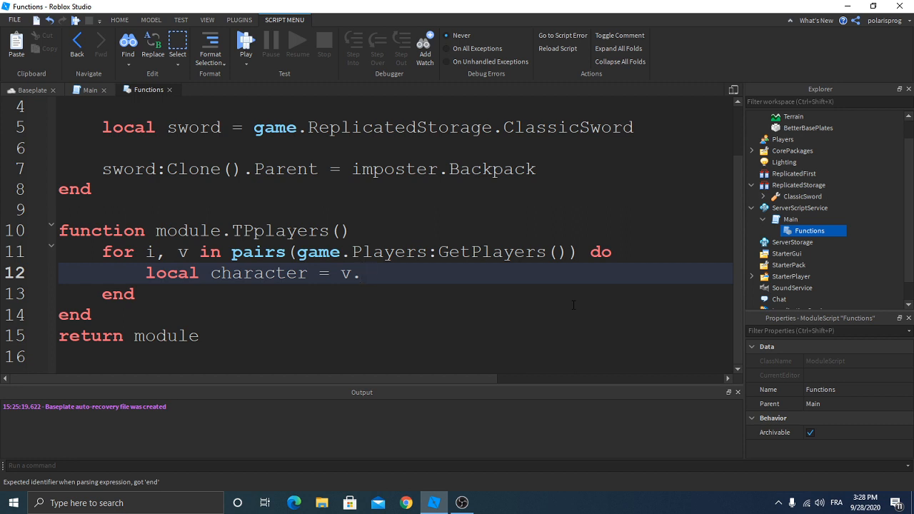
{"action": "type", "text": "Character"}
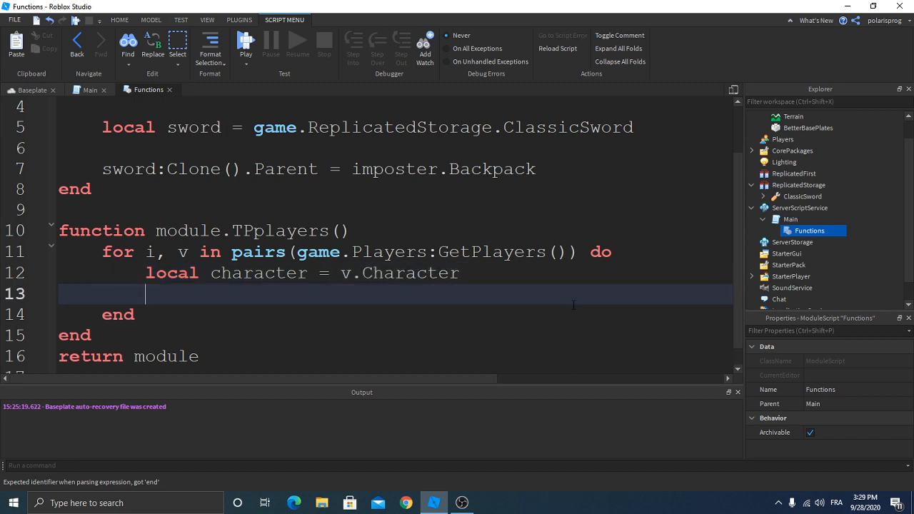
{"action": "type", "text": "if"}
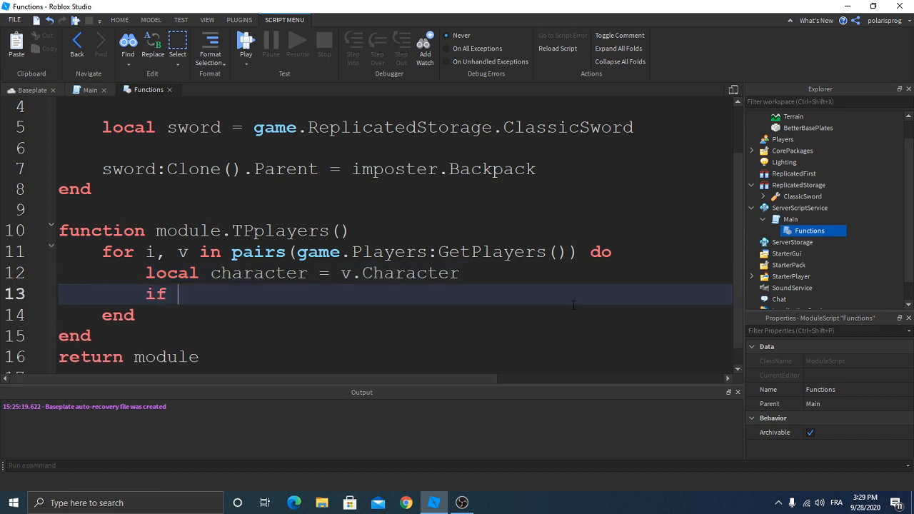
{"action": "type", "text": "character then"}
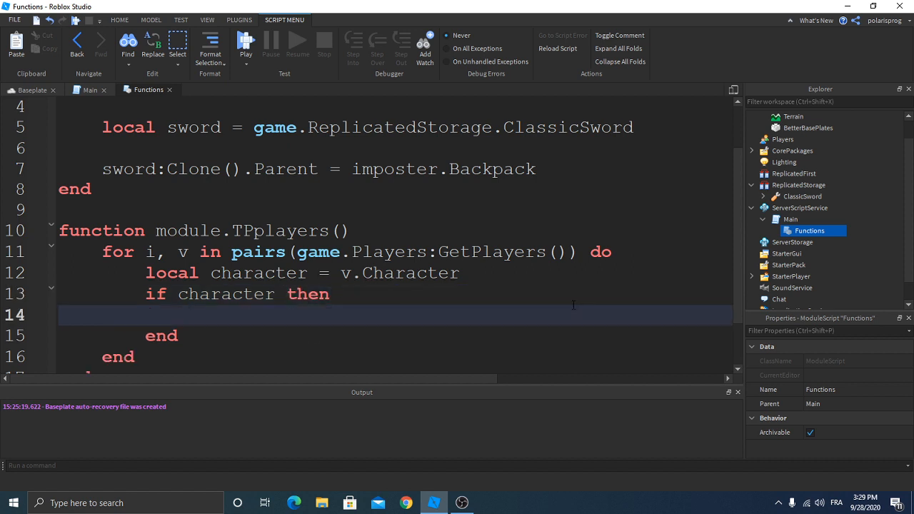
{"action": "scroll", "scroll_direction": "down", "scroll_amount": 3}
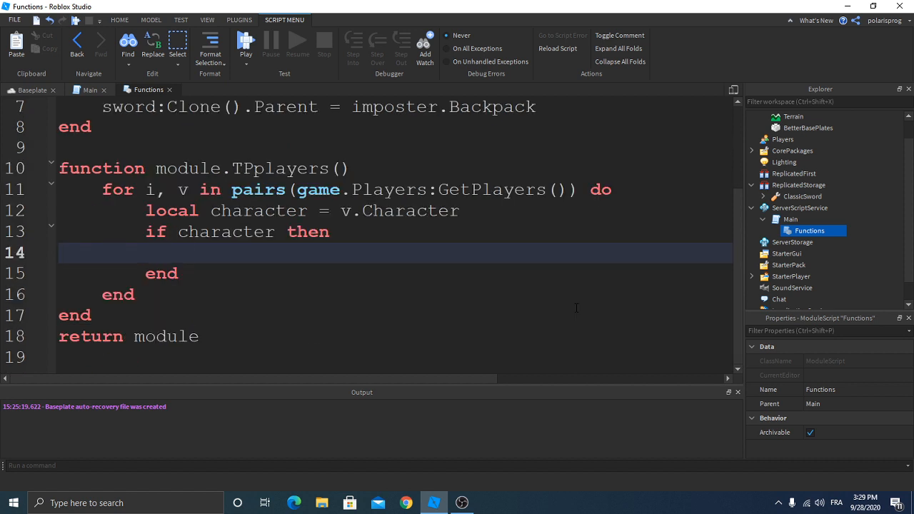
Step: Start assigning character.HumanoidRootPart.CFrame = workspace..
{"action": "type", "text": "character.Hum"}
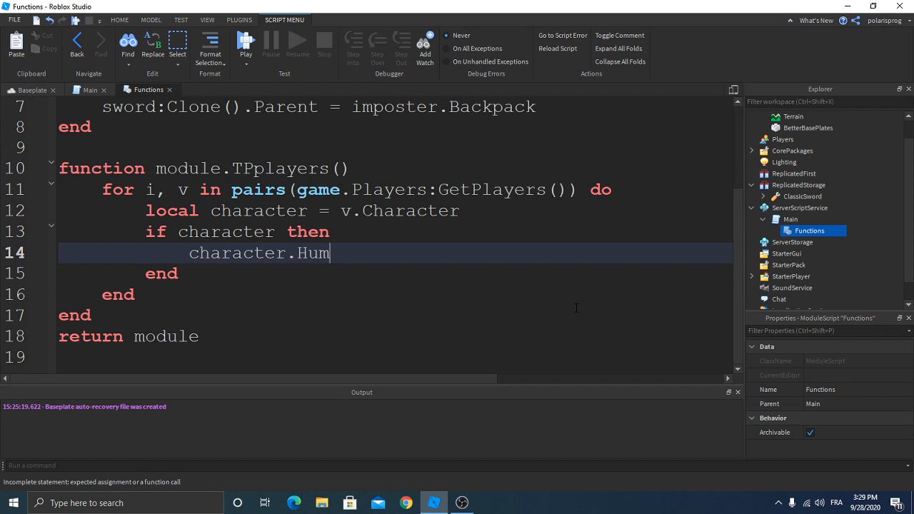
{"action": "type", "text": "anoidRo"}
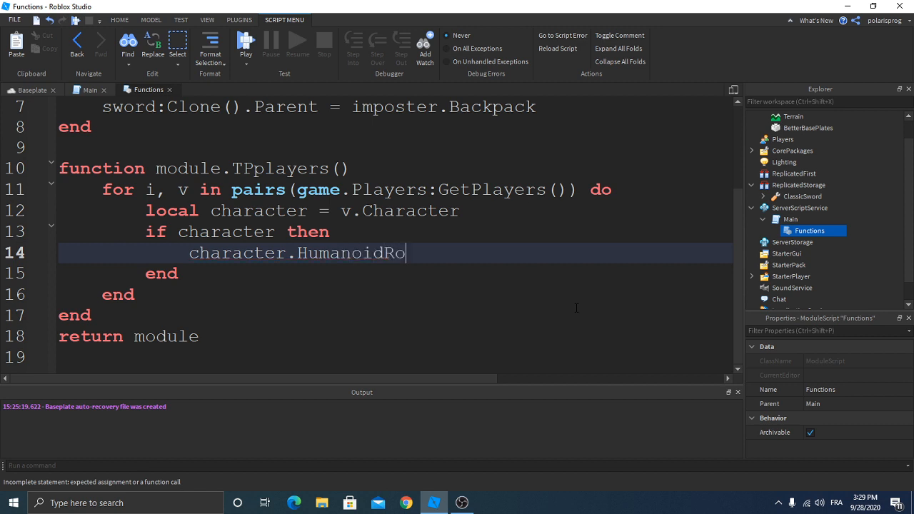
{"action": "type", "text": "otPart"}
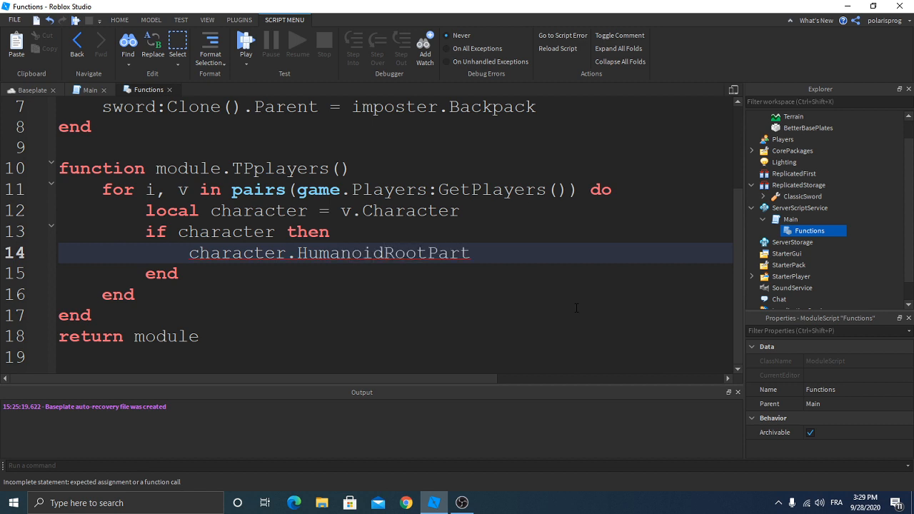
{"action": "type", "text": ".P"}
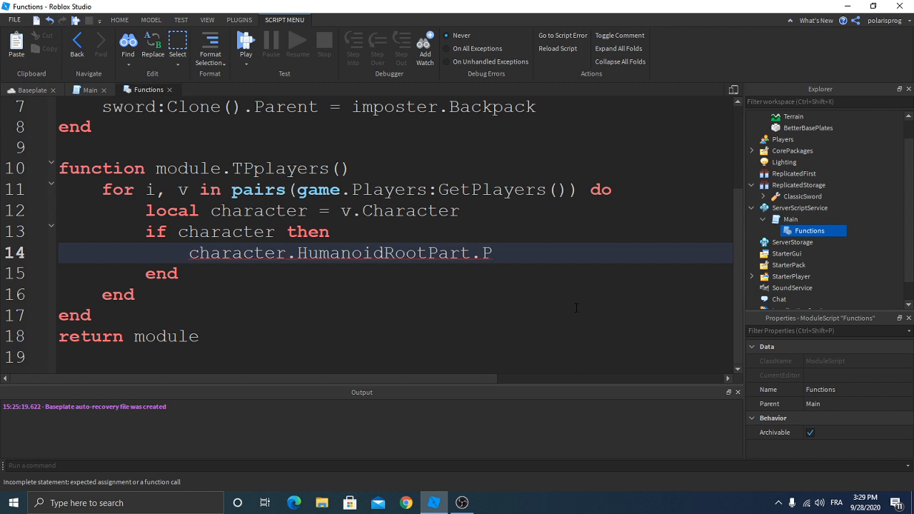
{"action": "type", "text": "CF"}
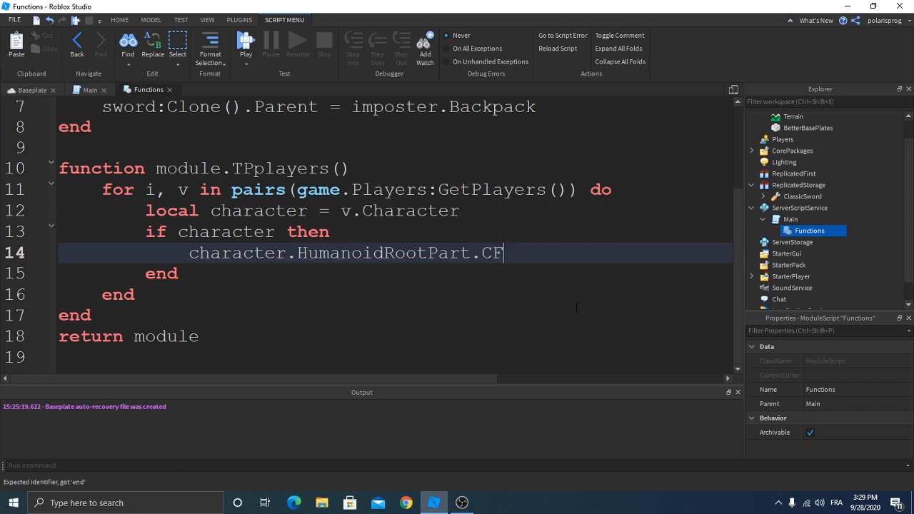
{"action": "type", "text": "rame ="}
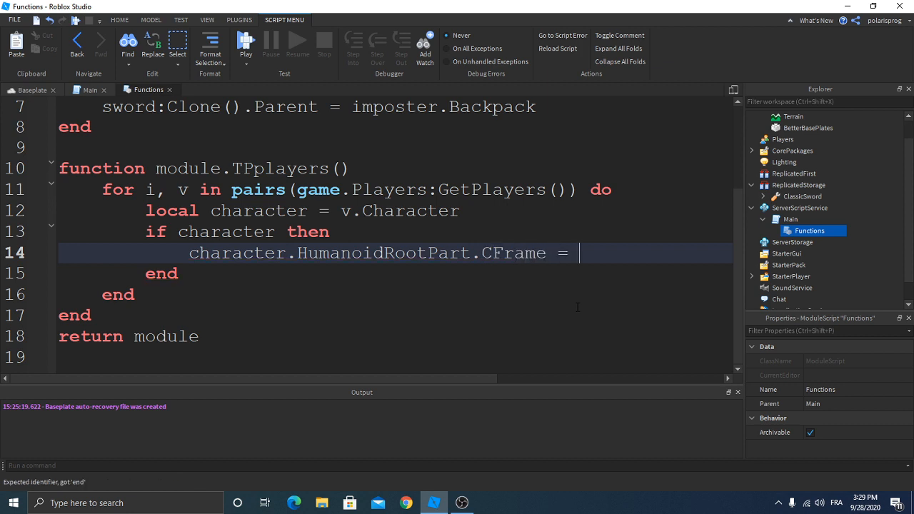
{"action": "type", "text": "workspace"}
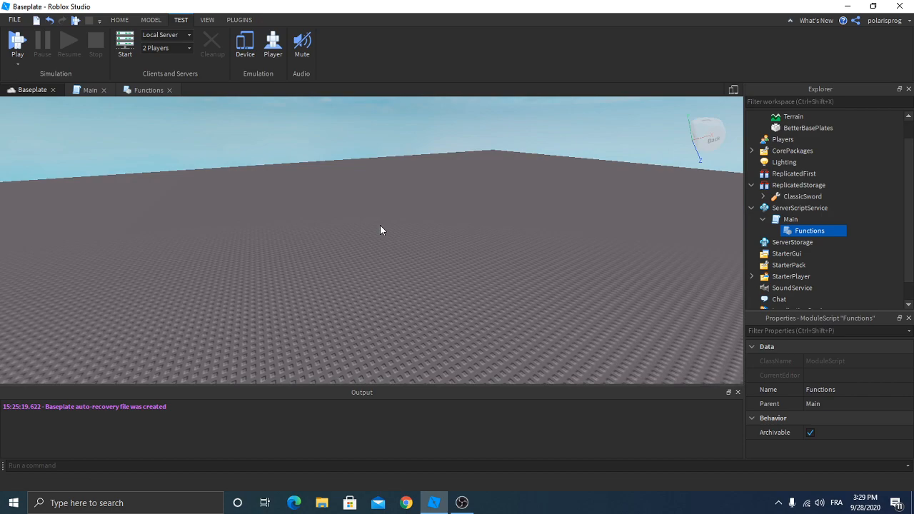
Step: Insert a new block Part into the Map model from the Home ribbon
{"action": "left_click", "coordinate": [120, 20]}
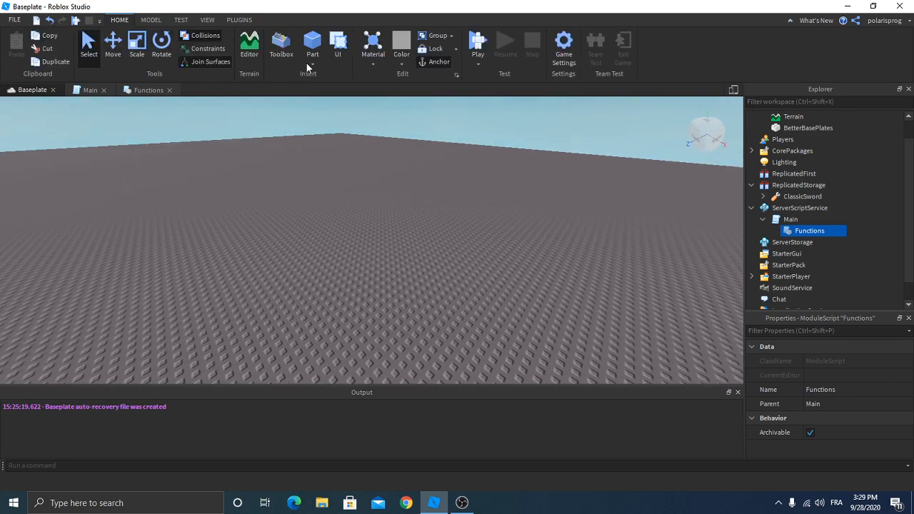
{"action": "left_click", "coordinate": [311, 43]}
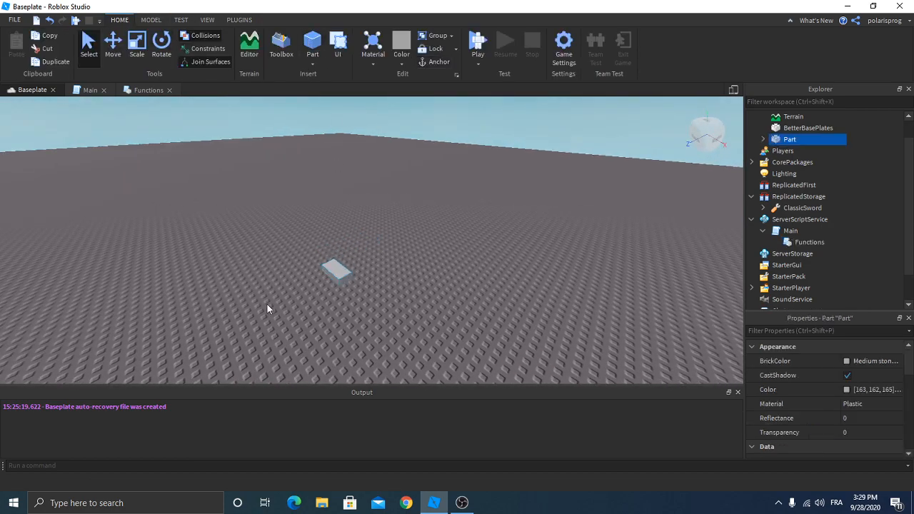
{"action": "left_click", "coordinate": [137, 45]}
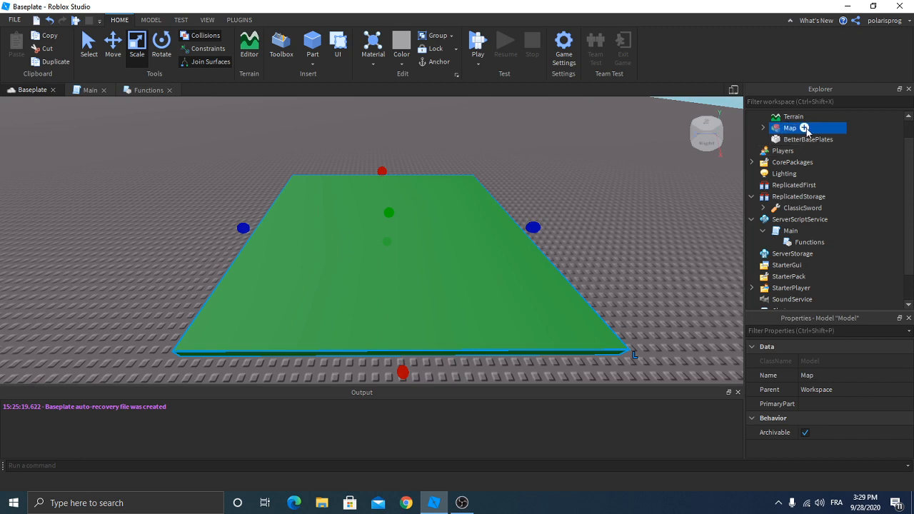
{"action": "left_click", "coordinate": [805, 128]}
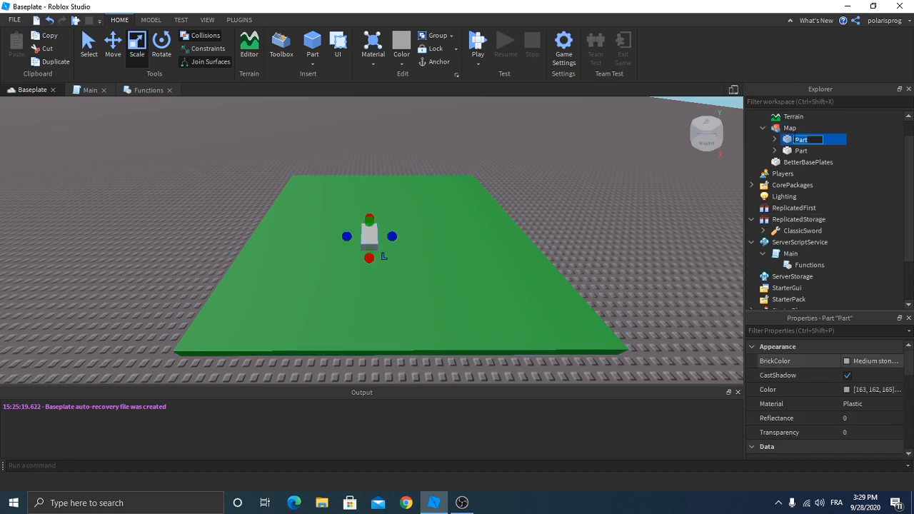
Step: Rename the new part TPpart and return to the Functions module
{"action": "type", "text": "TPpa"}
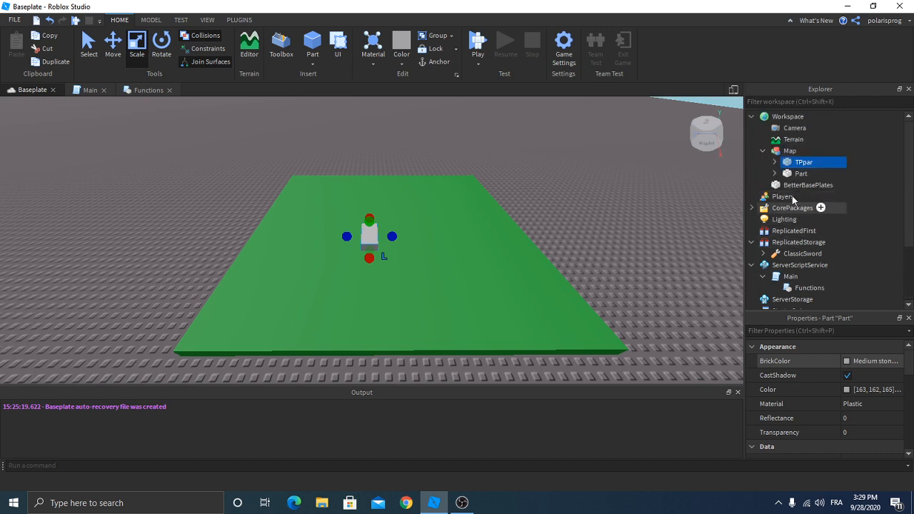
{"action": "double_click", "coordinate": [802, 162]}
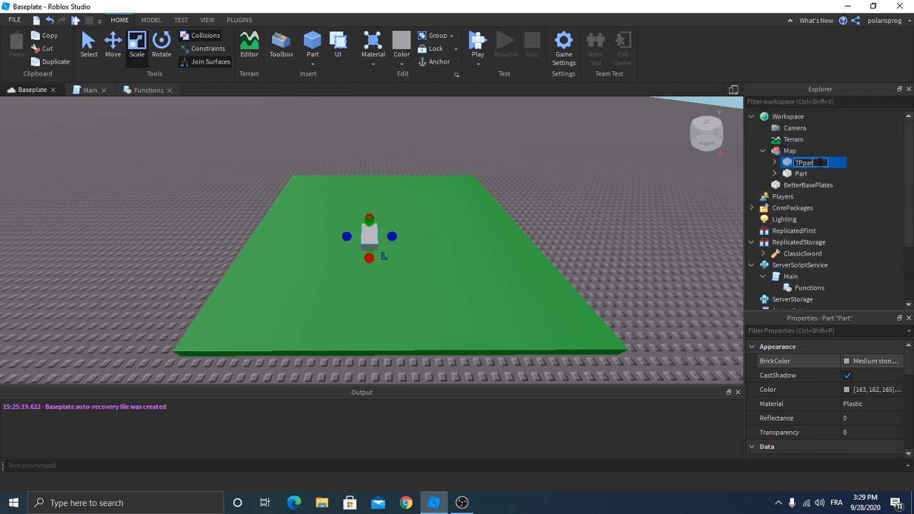
{"action": "left_click", "coordinate": [148, 89]}
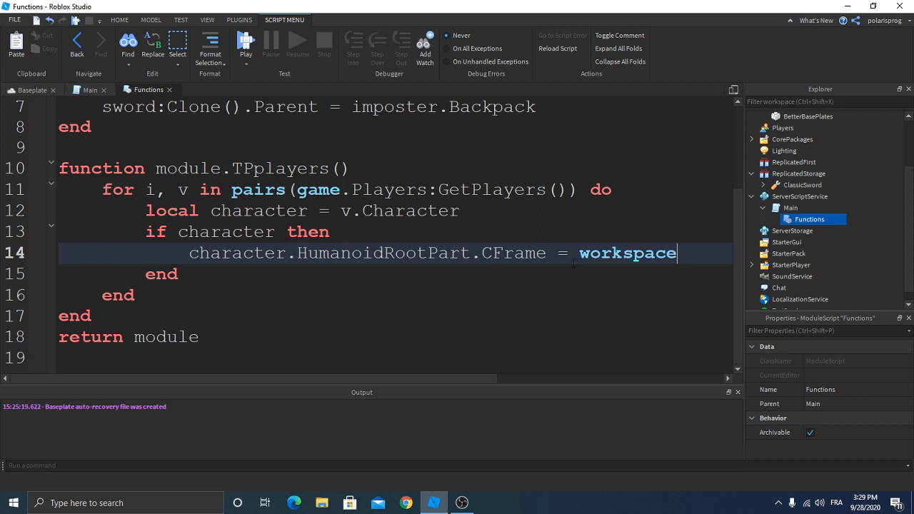
Step: Complete the assignment as workspace.Map.TPpart.CFrame, then go to the Main script
{"action": "type", "text": "."}
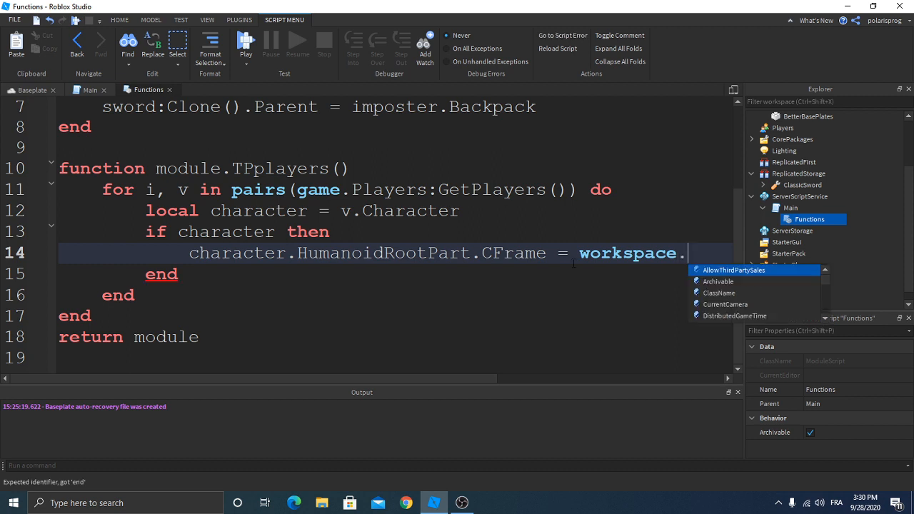
{"action": "type", "text": "Map."}
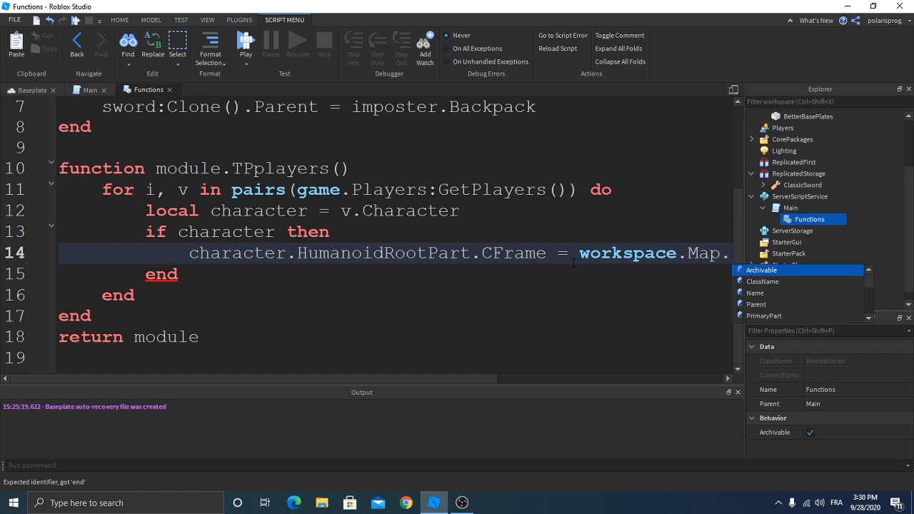
{"action": "type", "text": "TPpart.CFrame"}
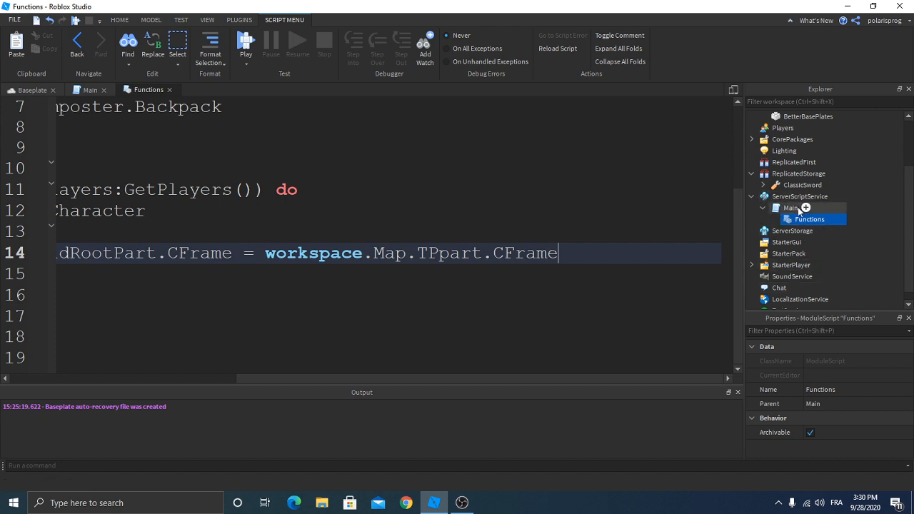
{"action": "left_click", "coordinate": [789, 207]}
{"action": "type", "text": "m"}
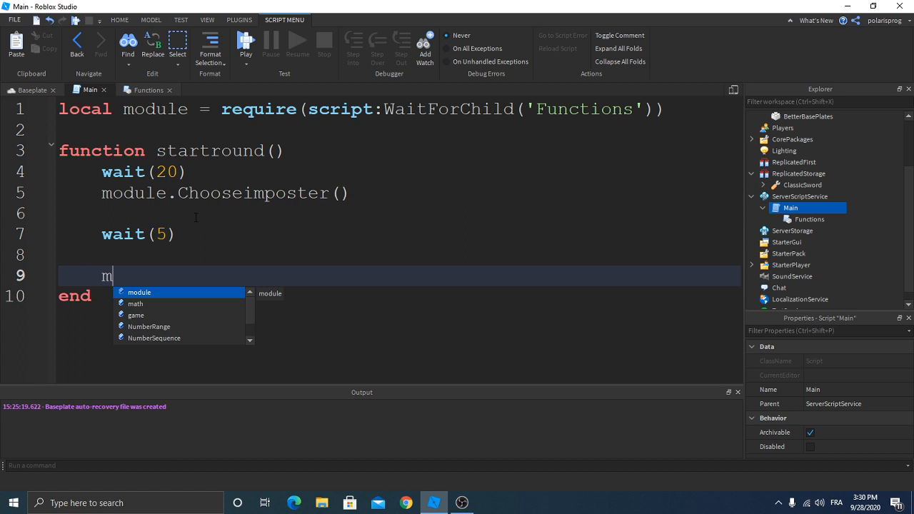
Step: Add module.TPplayers() at the end of startround
{"action": "type", "text": "odule."}
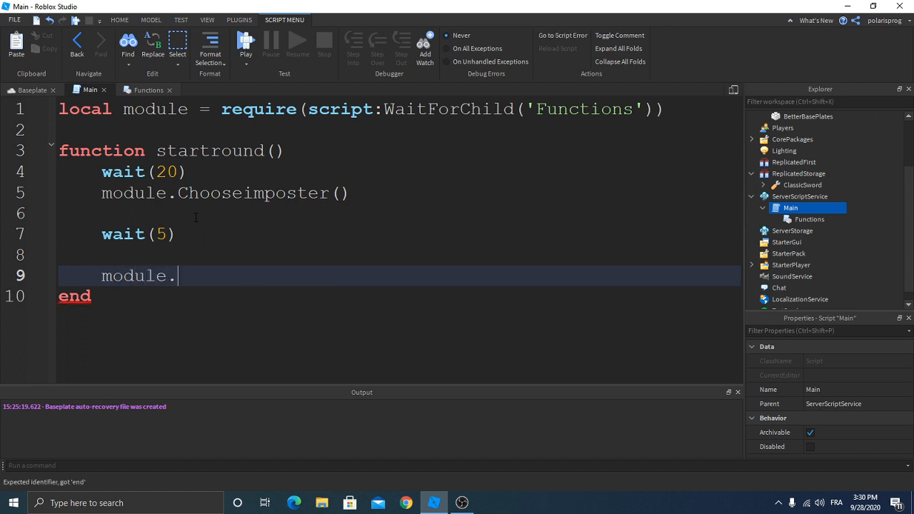
{"action": "type", "text": "TPplayers("}
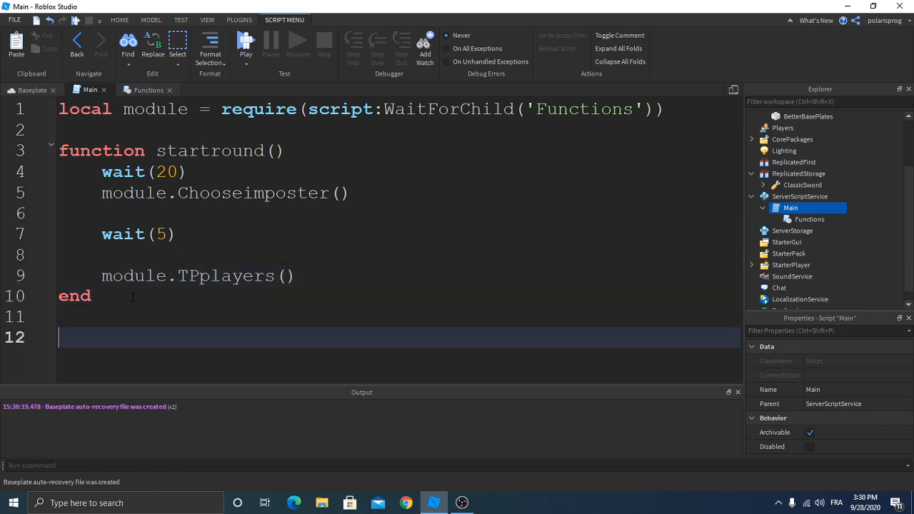
Step: Add wait(3) and a startround() call below the function, then start a Play test
{"action": "type", "text": "wait(10)"}
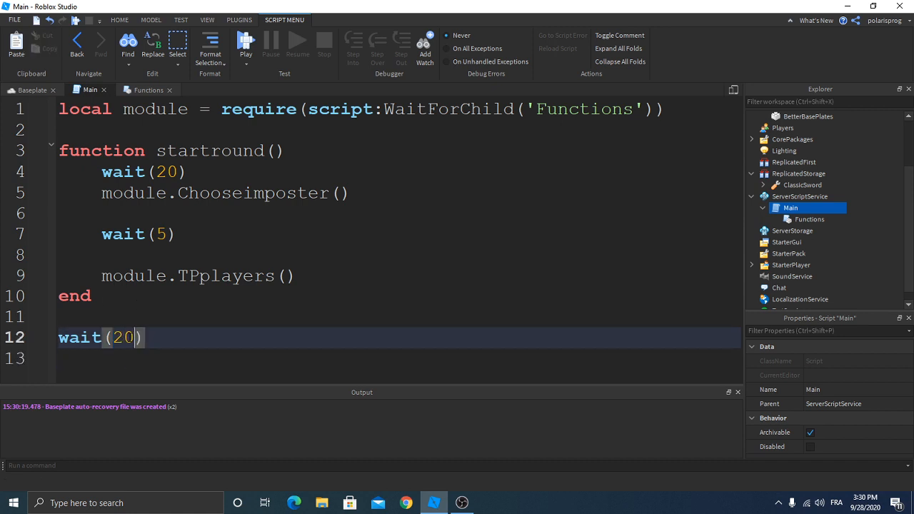
{"action": "type", "text": "3"}
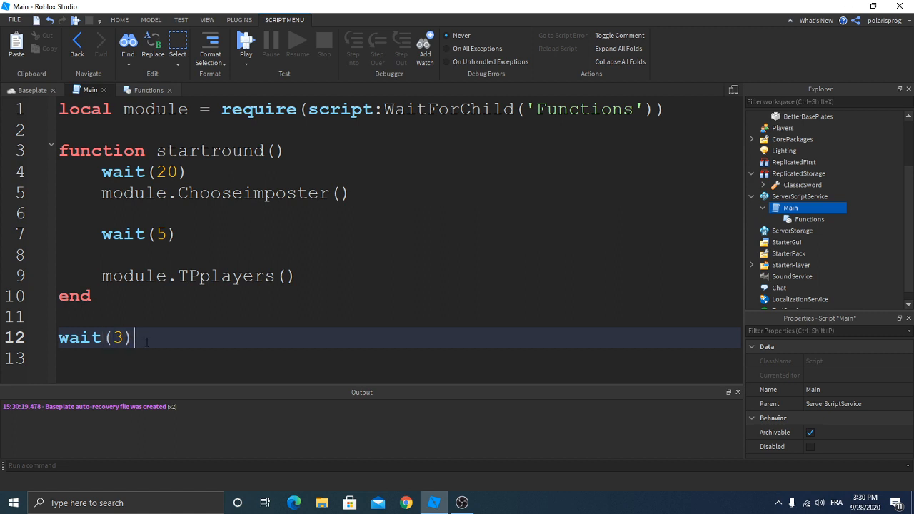
{"action": "type", "text": "startround("}
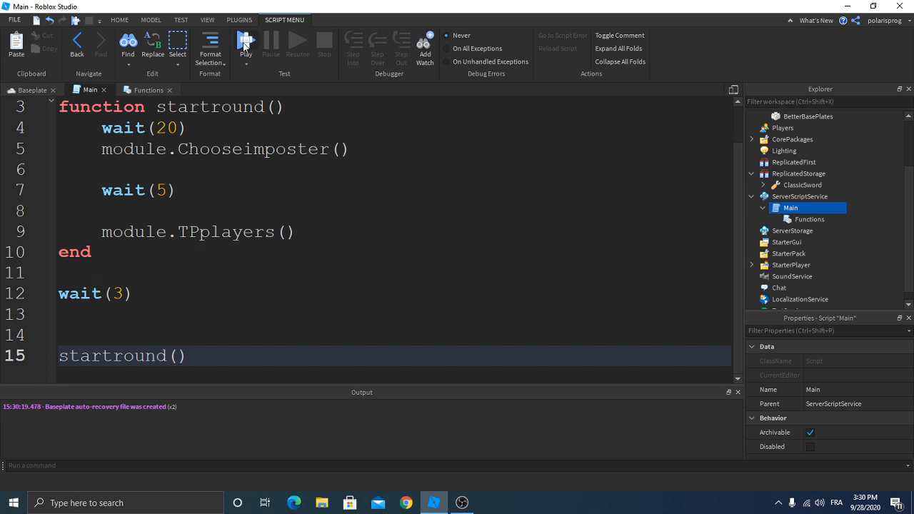
{"action": "left_click", "coordinate": [244, 40]}
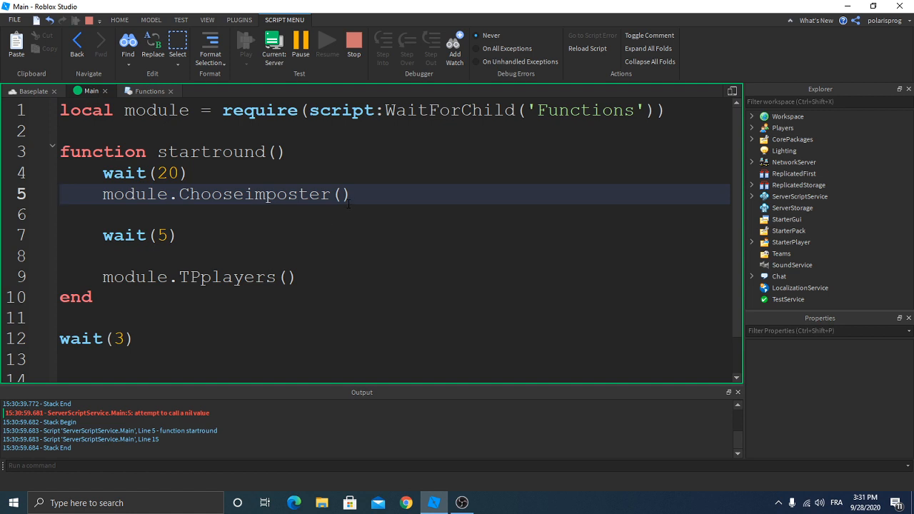
{"action": "mouse_move", "coordinate": [357, 197]}
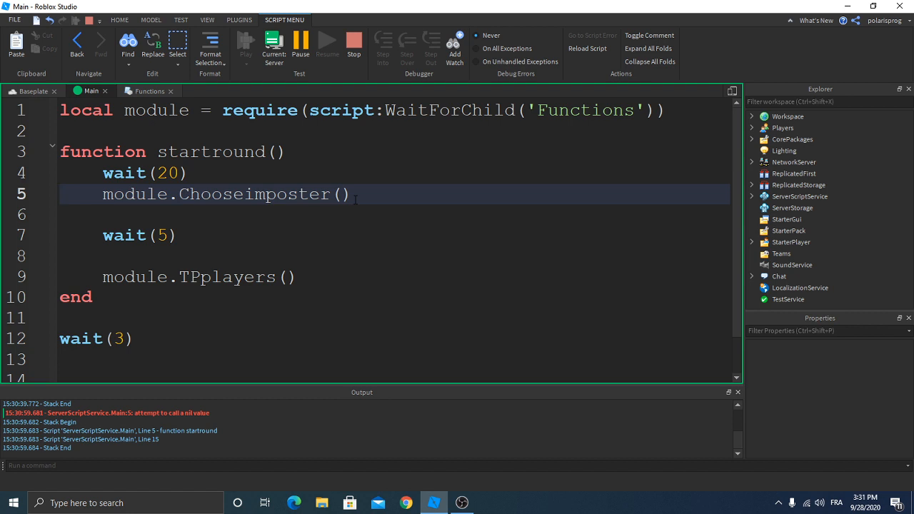
{"action": "mouse_move", "coordinate": [154, 440]}
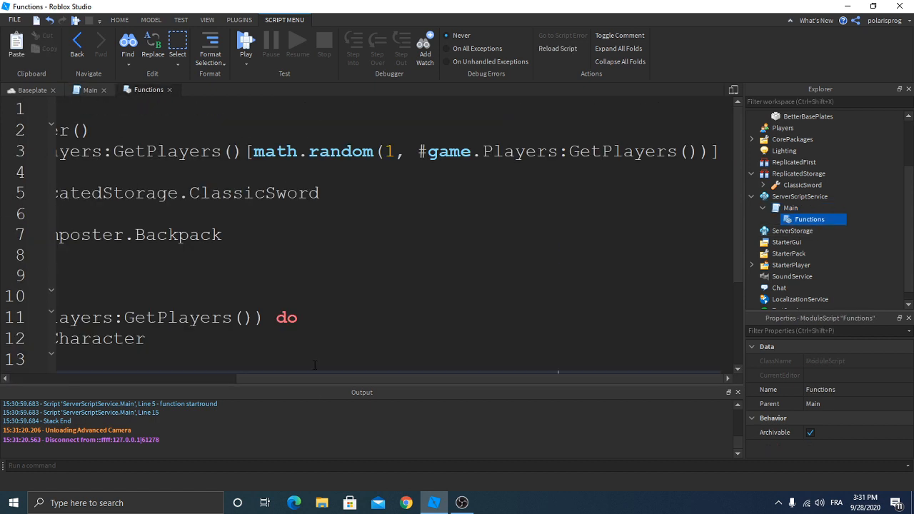
Step: Copy the ChooseImposter name from Functions and fix the capital I in Main's call on line 5
{"action": "scroll", "scroll_direction": "left", "scroll_amount": 3}
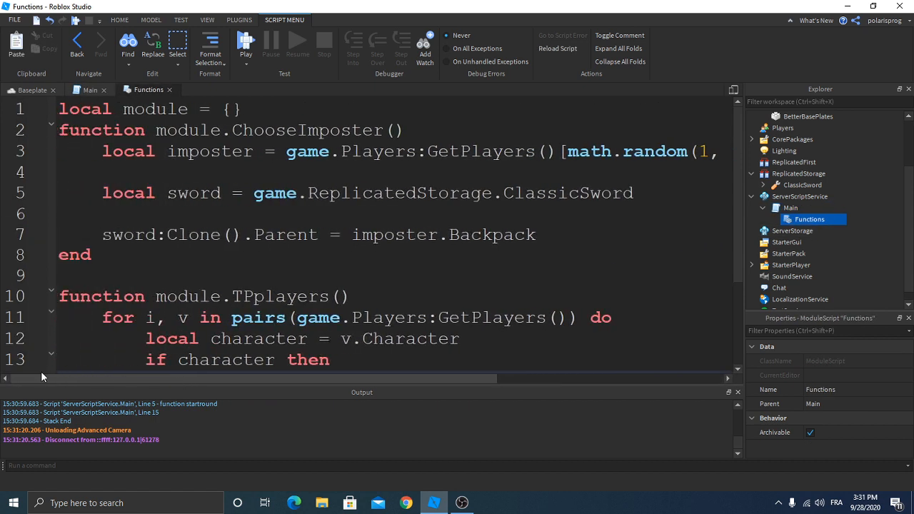
{"action": "double_click", "coordinate": [307, 130]}
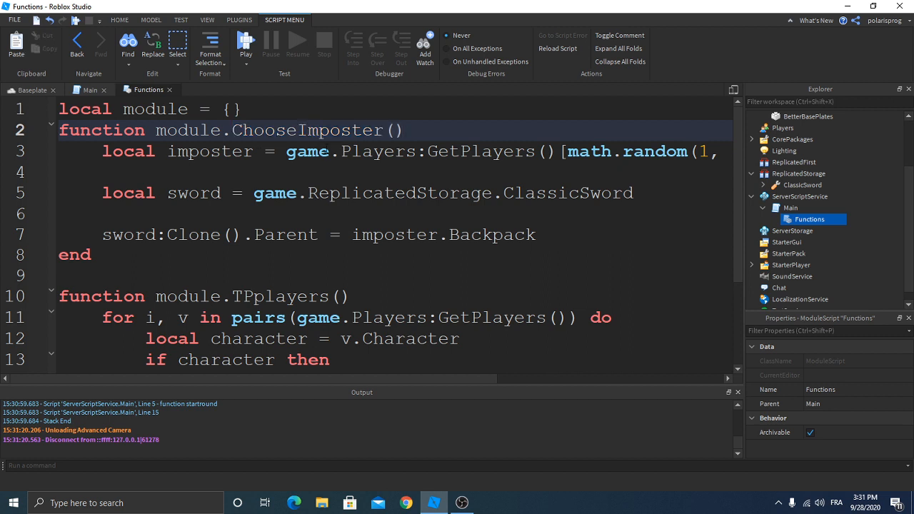
{"action": "left_click", "coordinate": [90, 89]}
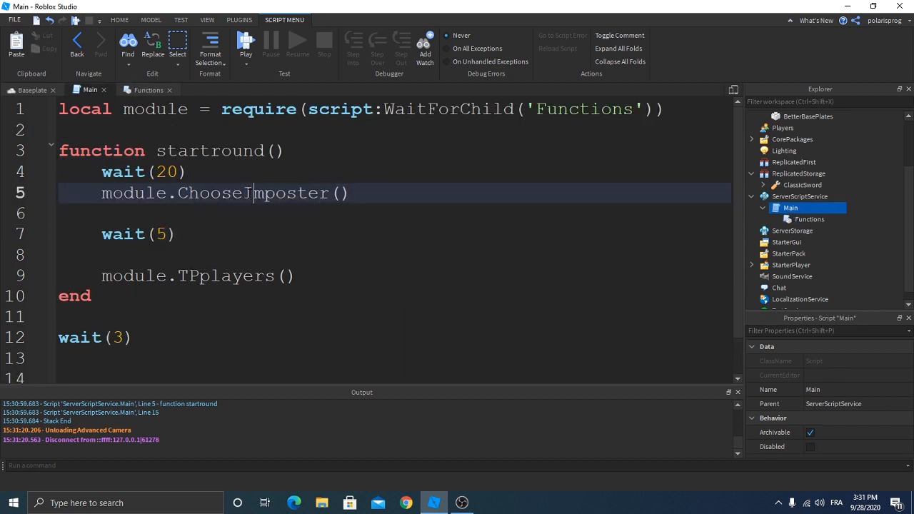
{"action": "left_click", "coordinate": [180, 20]}
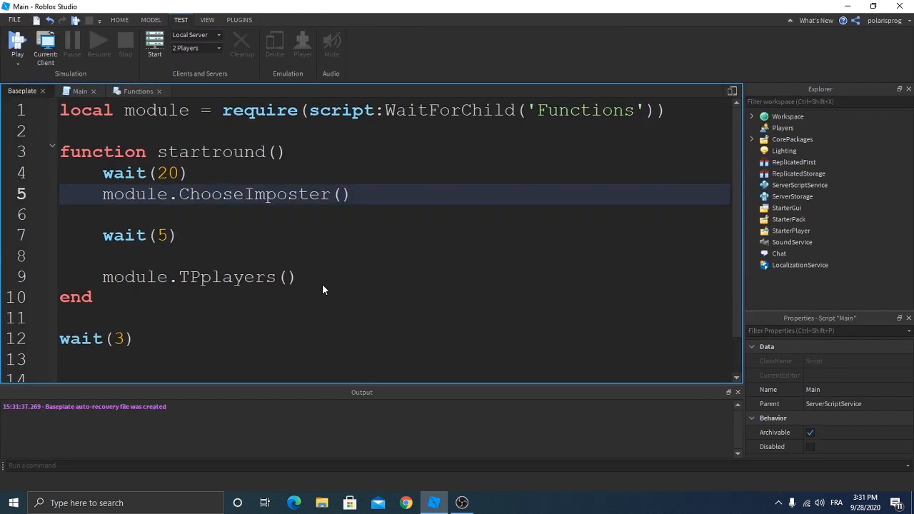
Step: Run a solo play test, check the in-game Settings menu, and resume with the character on the green map
{"action": "left_click", "coordinate": [15, 44]}
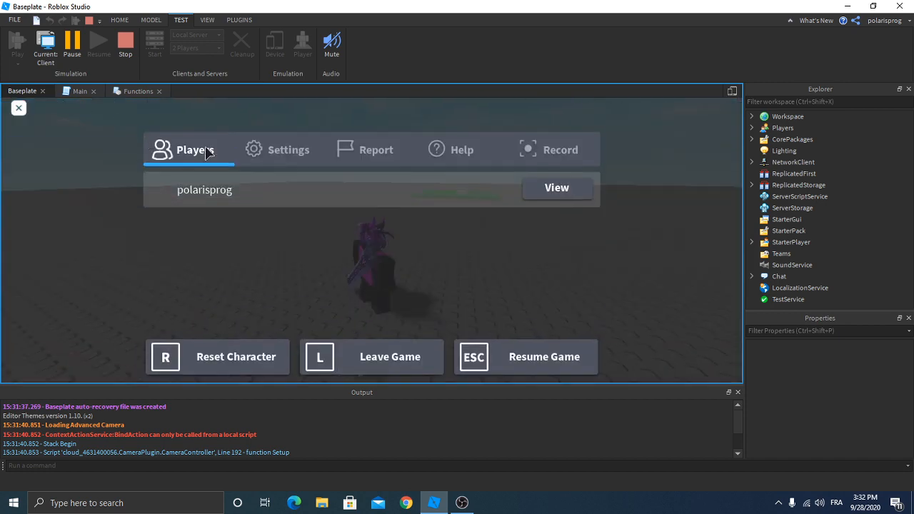
{"action": "left_click", "coordinate": [288, 150]}
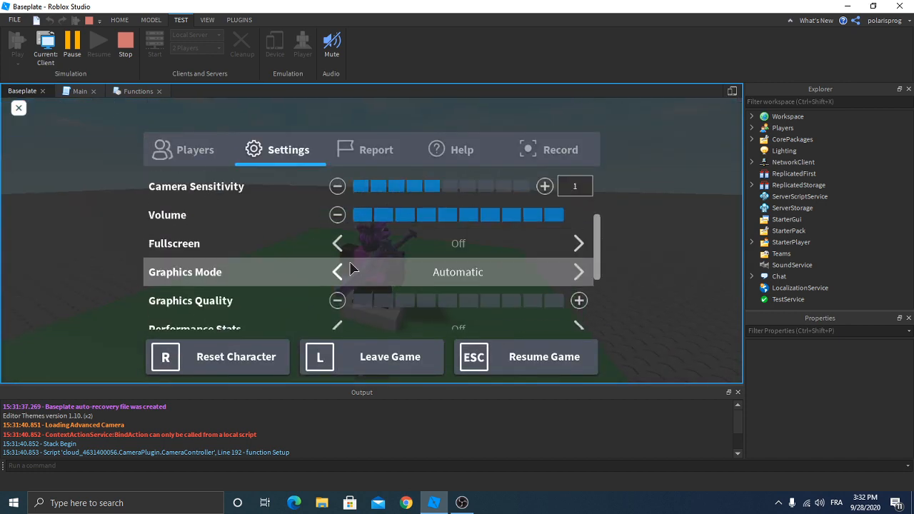
{"action": "left_click", "coordinate": [337, 272]}
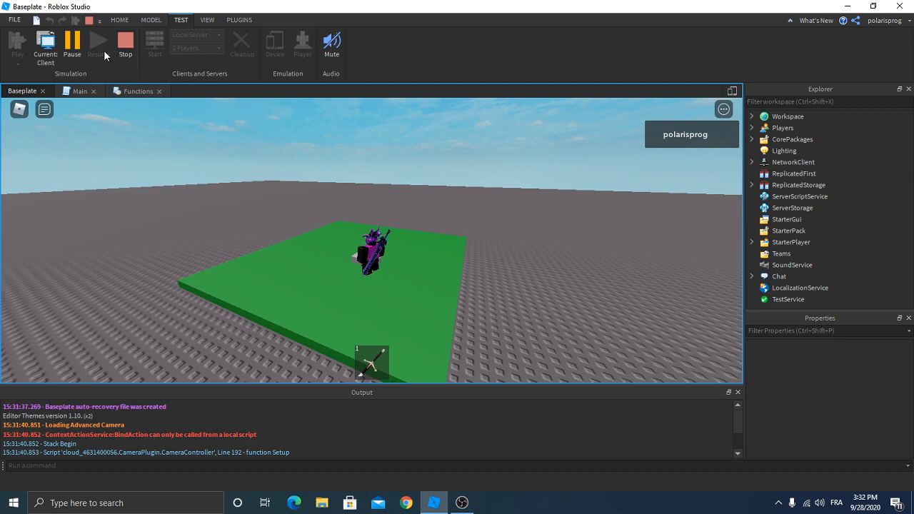
Step: Stop the solo test and switch between the two local-server Player windows, one holding the sword
{"action": "left_click", "coordinate": [126, 49]}
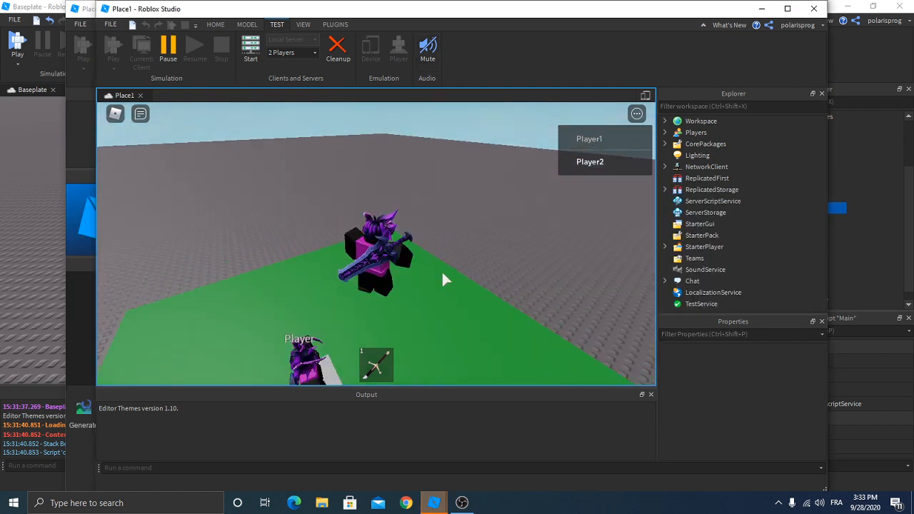
{"action": "key", "text": "alt+tab"}
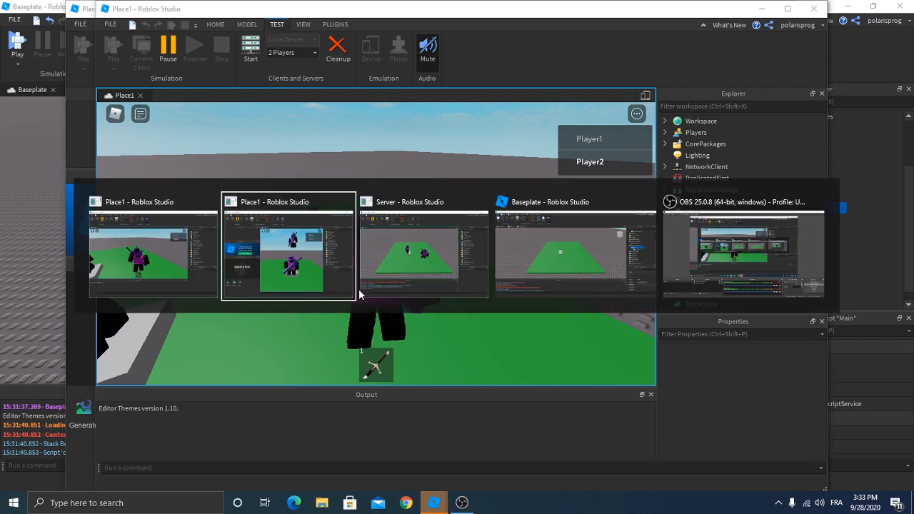